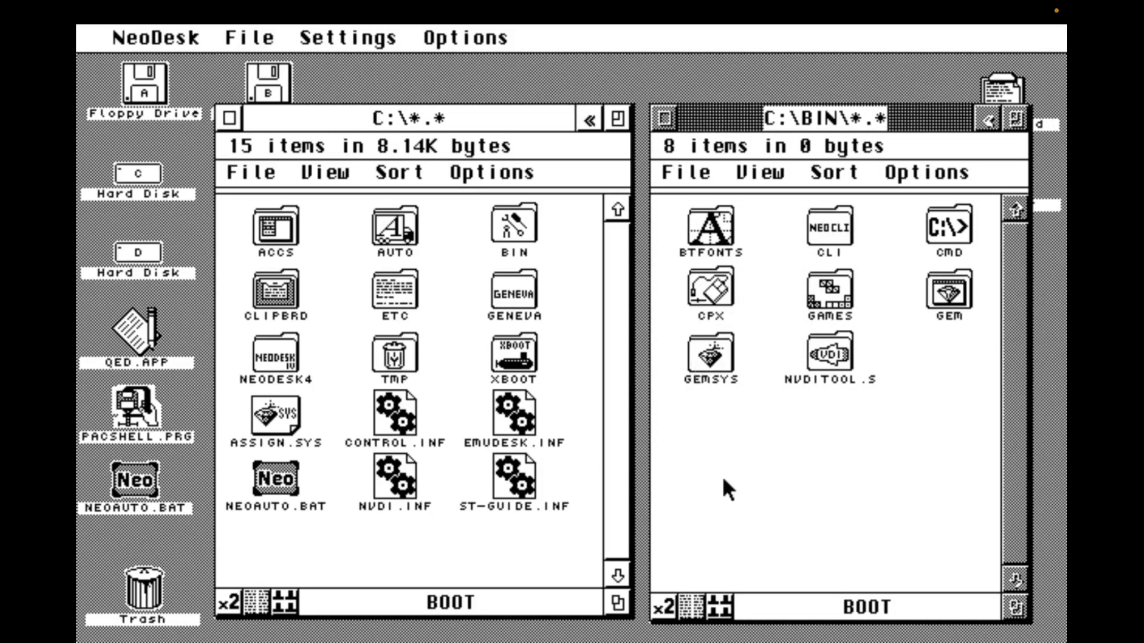
- Navigate from C:\BIN into GEM and then into the QED folder containing QED.APP
click(711, 356)
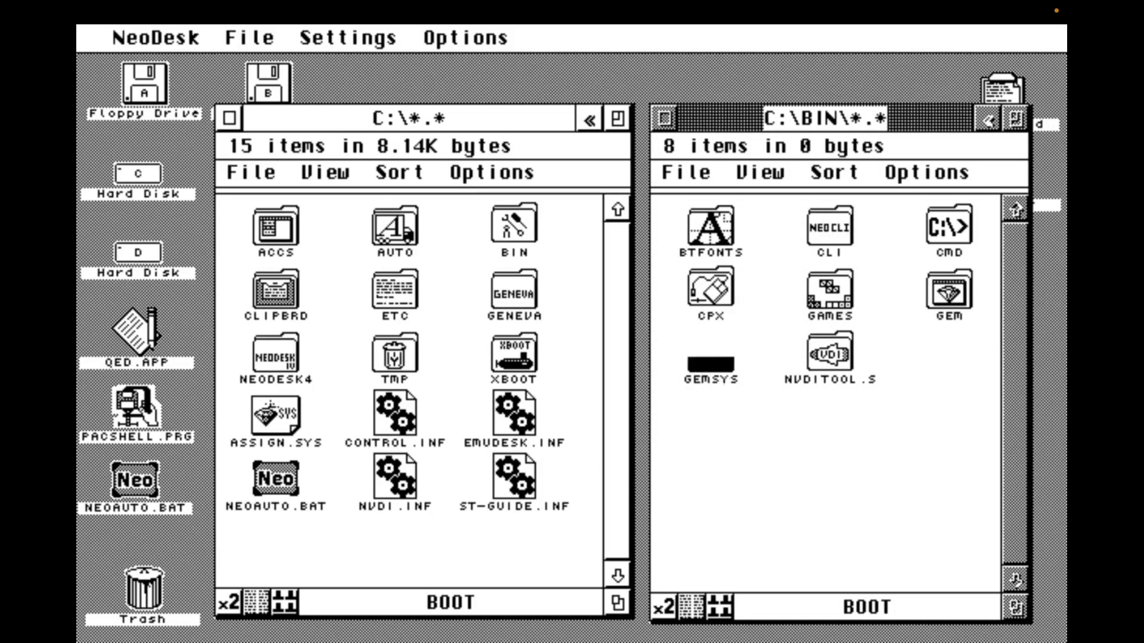
click(711, 357)
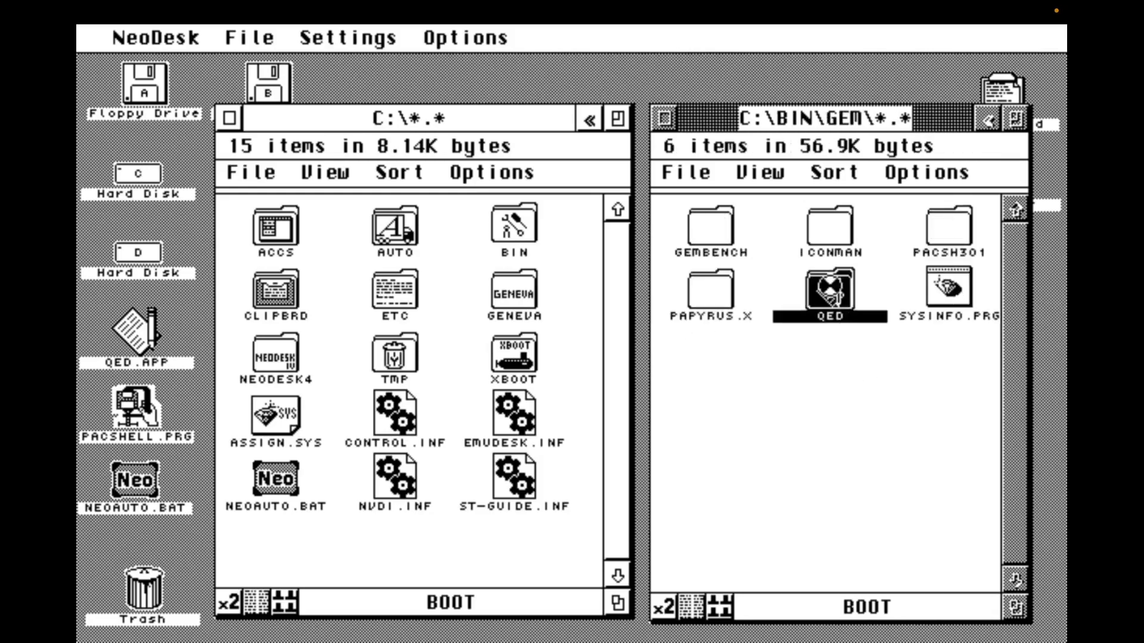
double_click(826, 295)
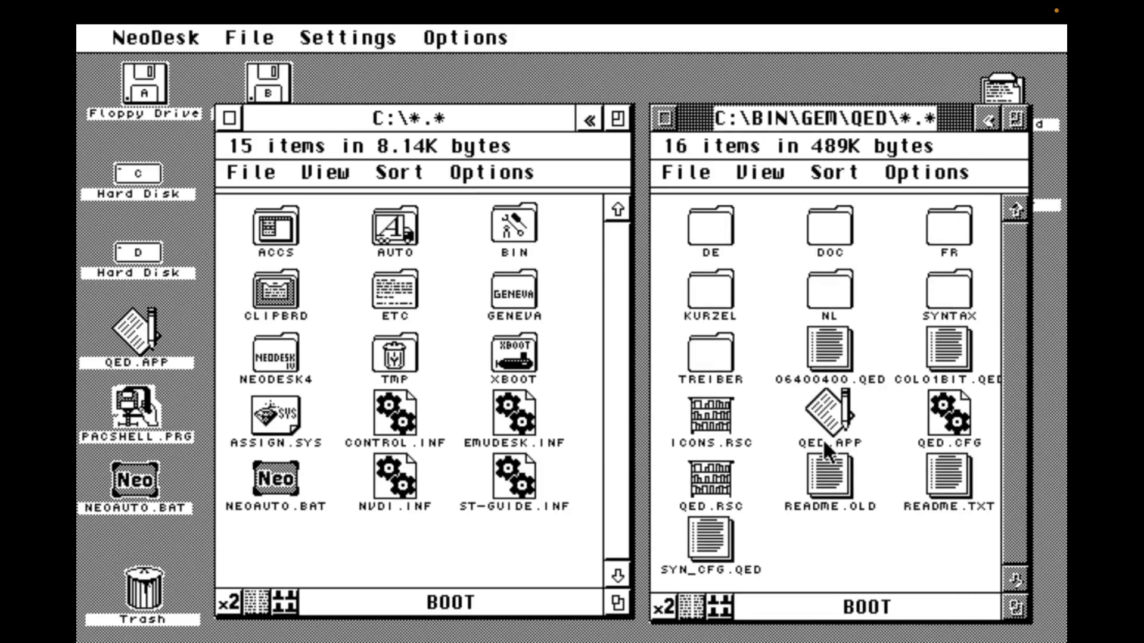
- Install QED.APP as the application for INF, SYS, CNF and CFG document types
click(828, 443)
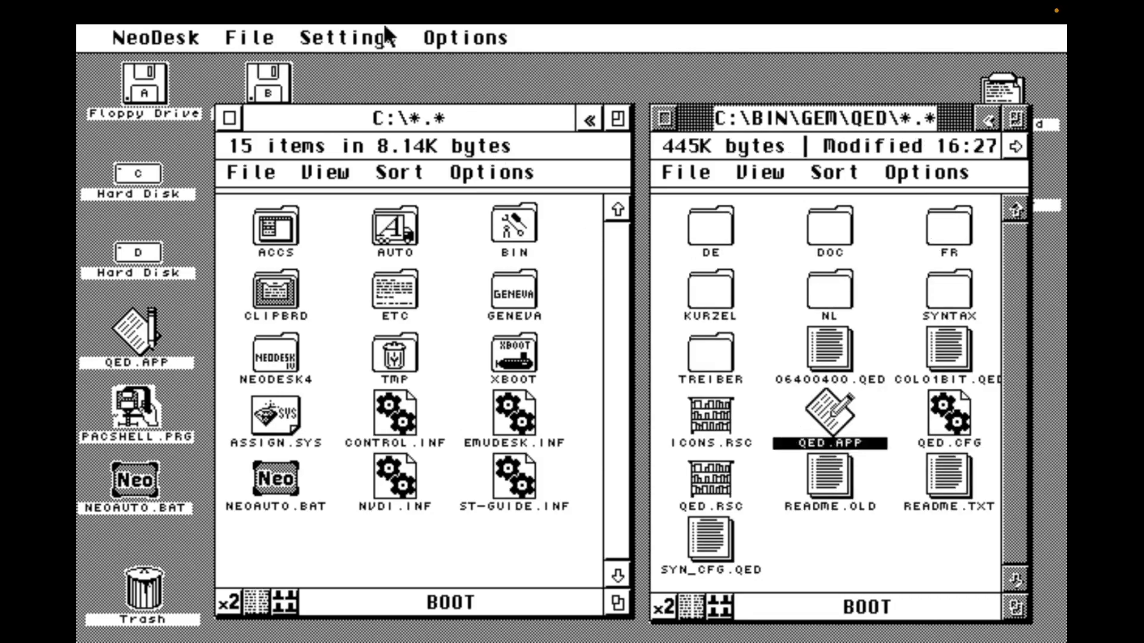
click(467, 37)
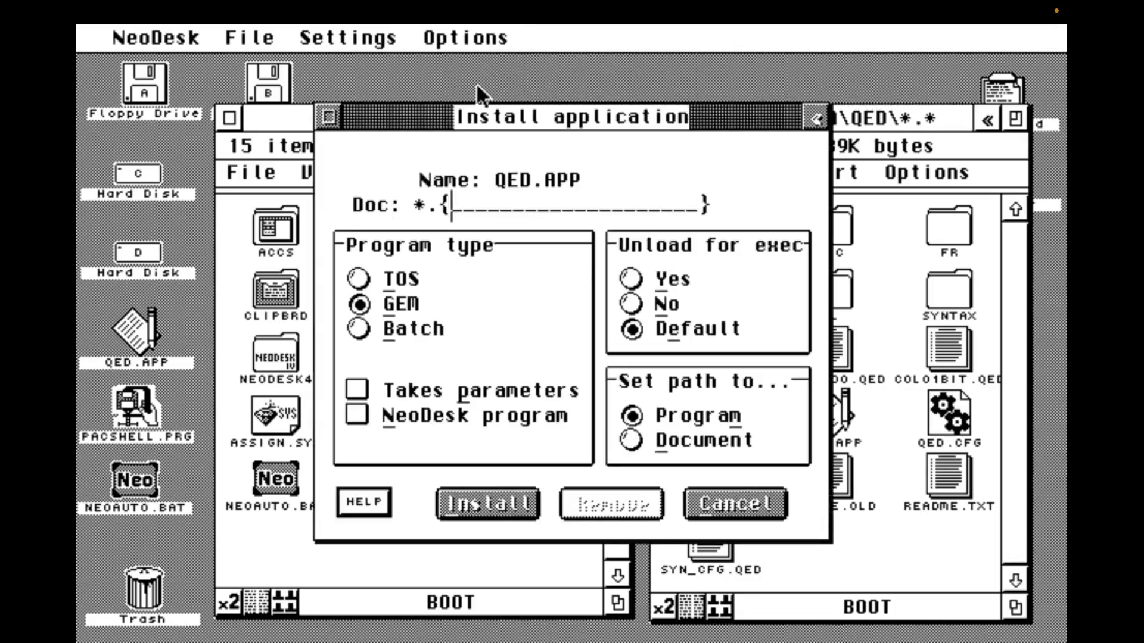
text(INF)
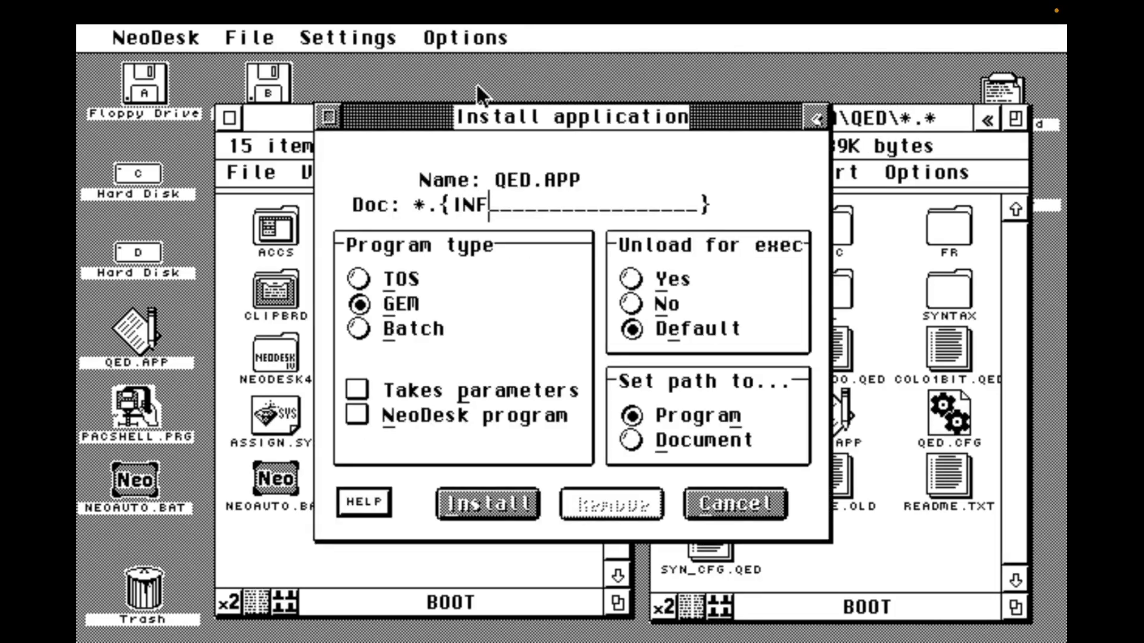
text(,SYS,)
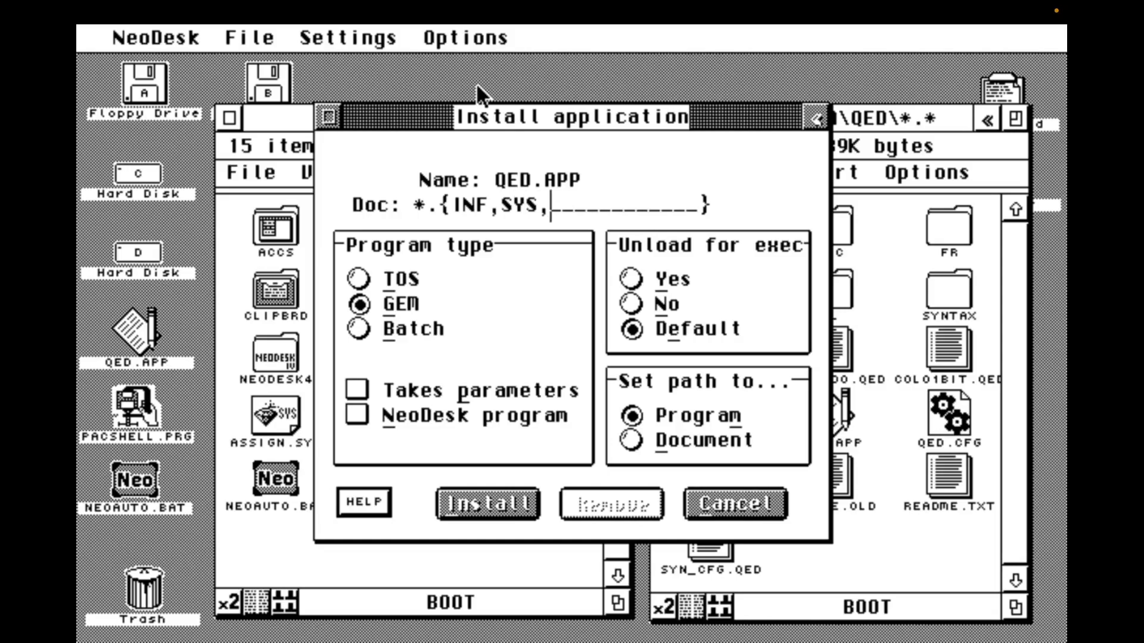
text(CNF,C)
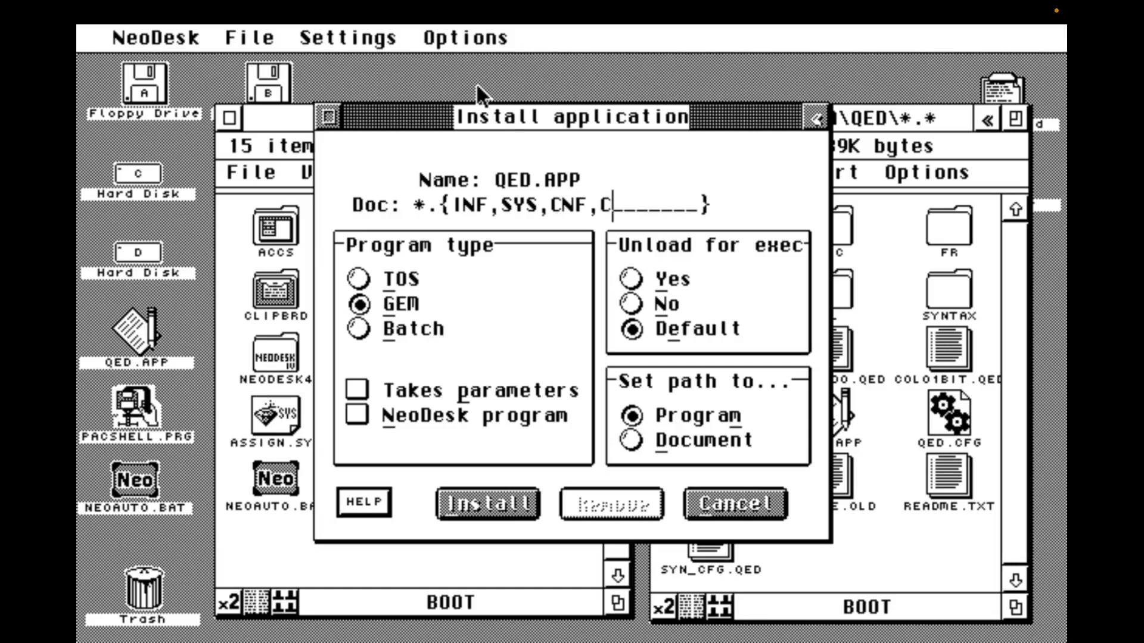
text(FG)
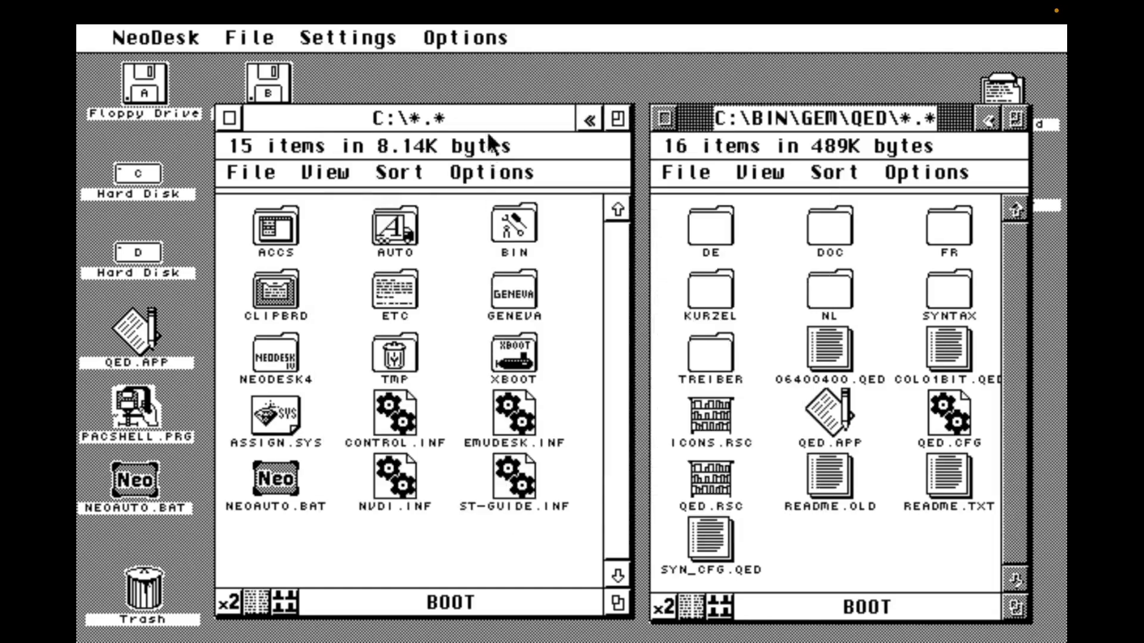
- Save the NeoDesk desktop configuration
click(468, 37)
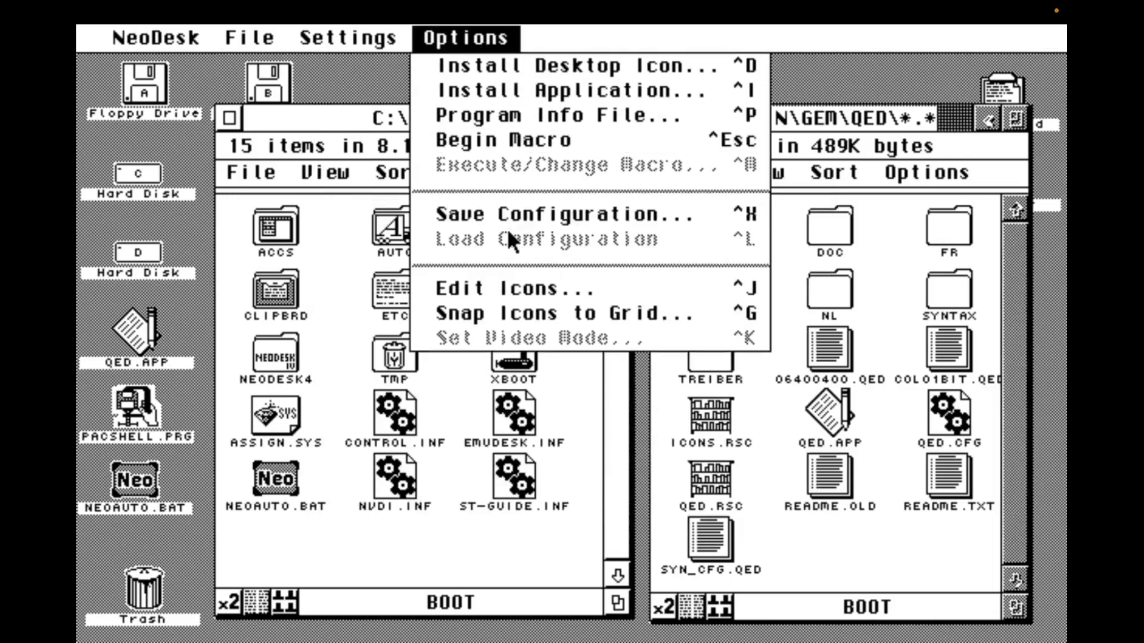
click(565, 215)
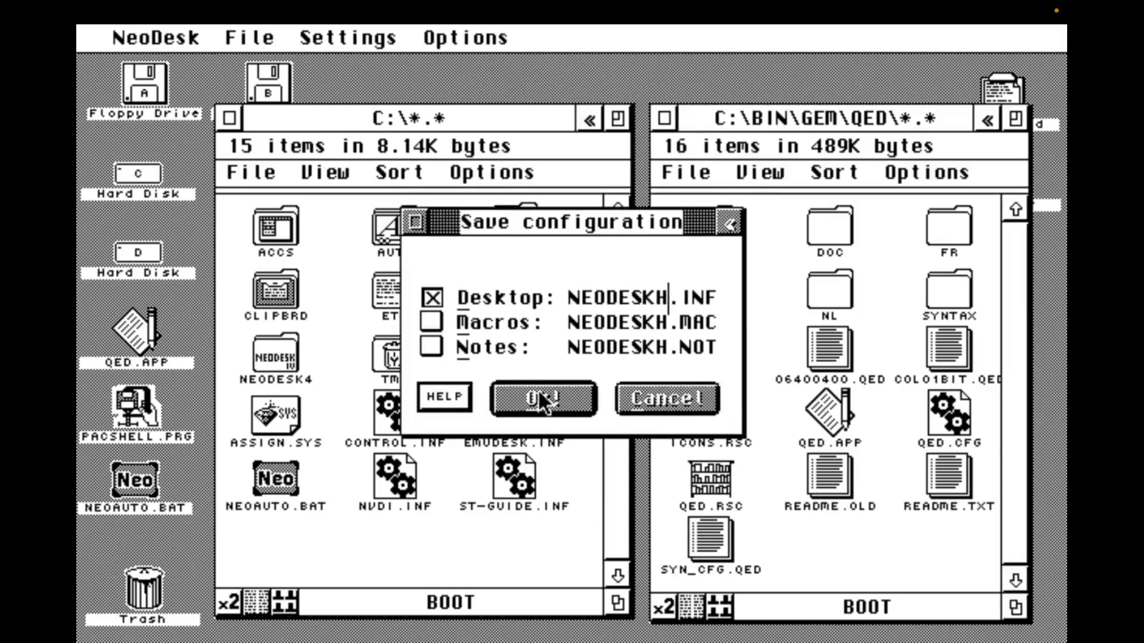
click(543, 398)
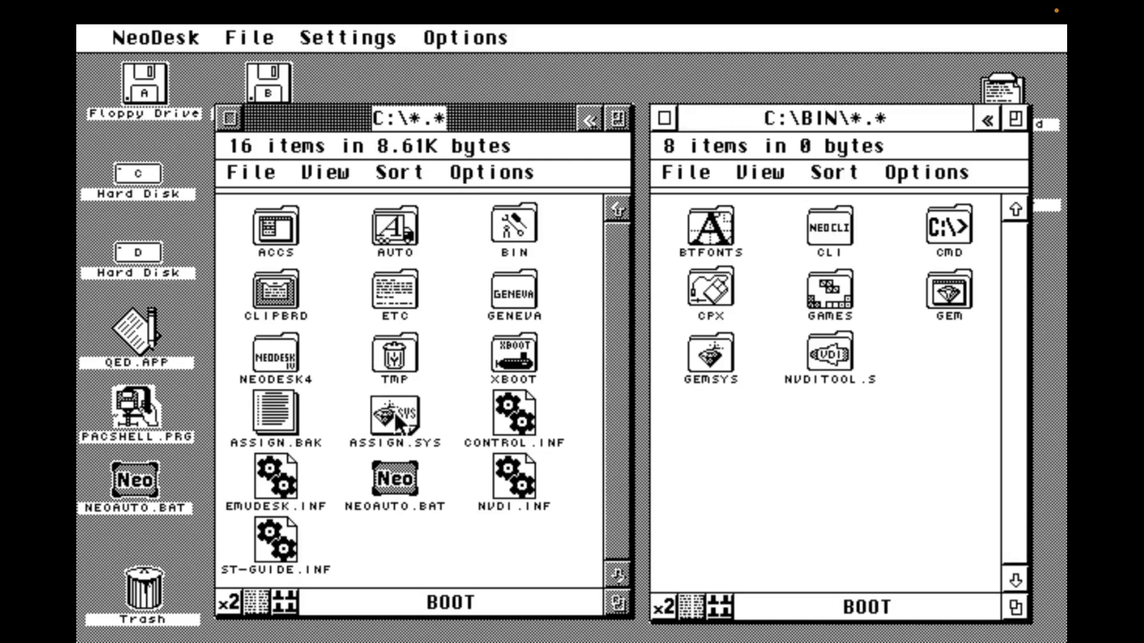
- Edit ASSIGN.SYS to add the gnvsys08, 09 and 10 font lines, then Save & Quit
double_click(395, 416)
text(gnvsys10.fnt)
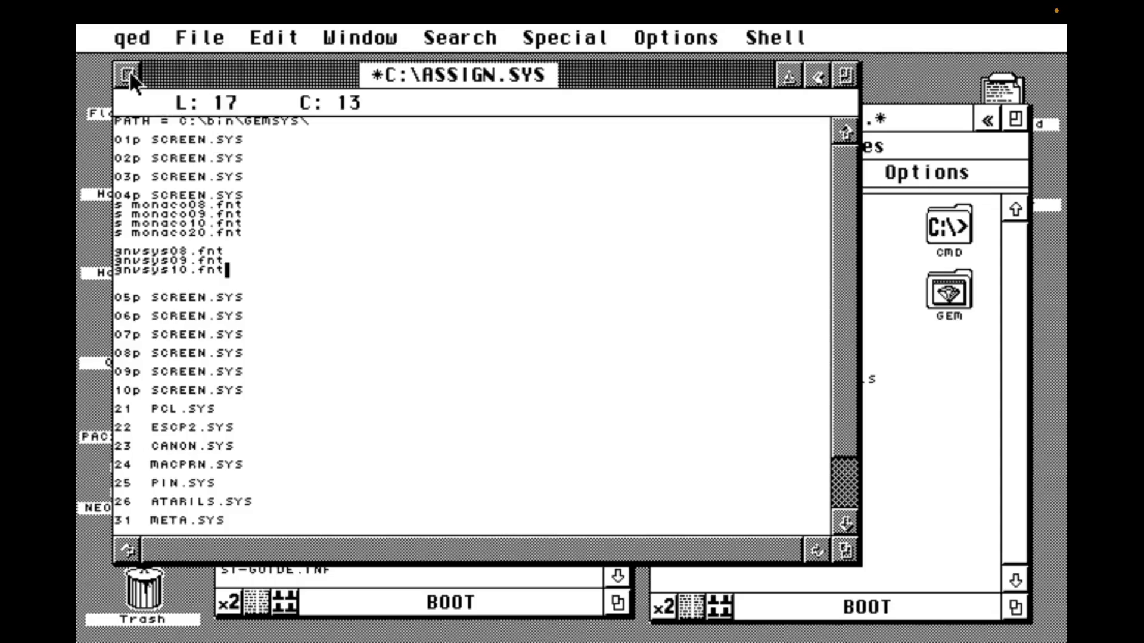
click(198, 37)
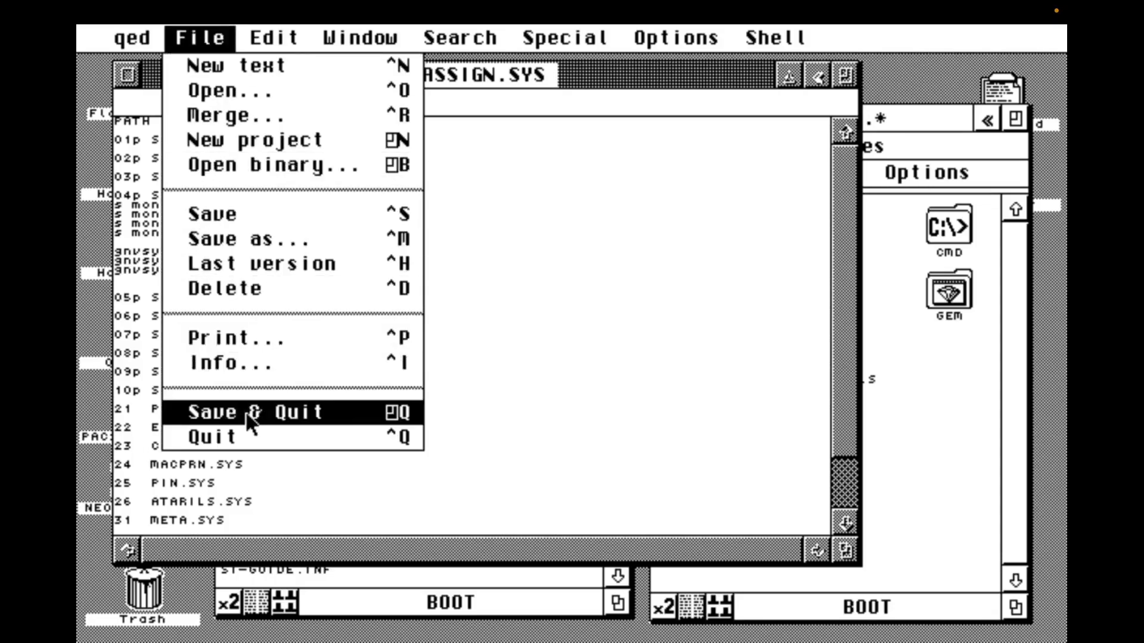
click(241, 412)
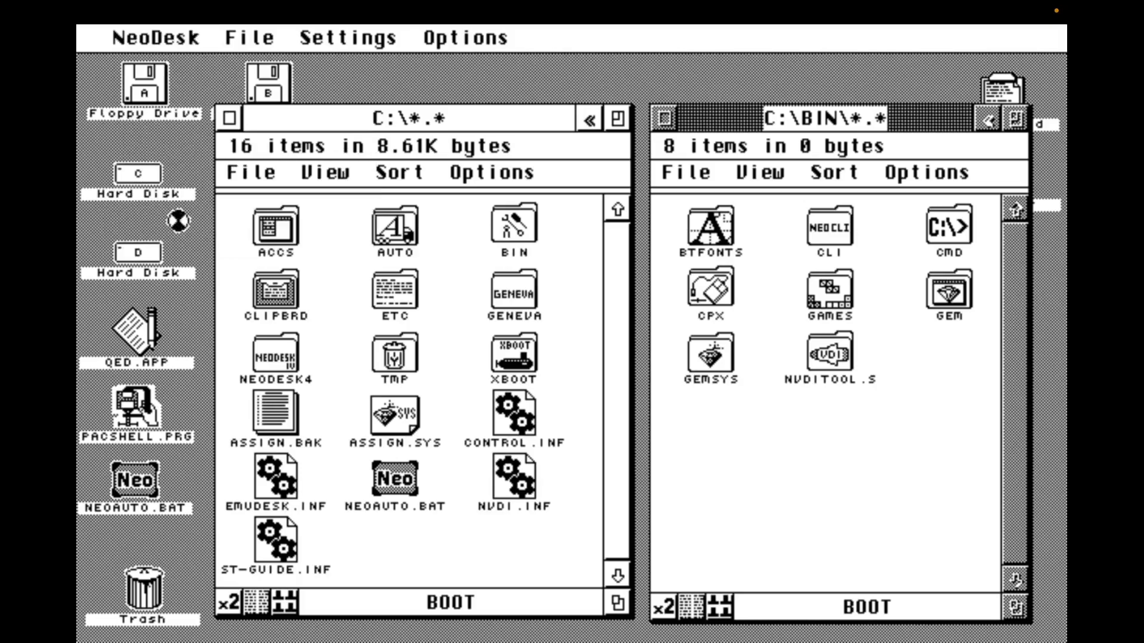
- Switch ST-Guide's display font from Baskerville to Geneva System 10 pt
double_click(273, 541)
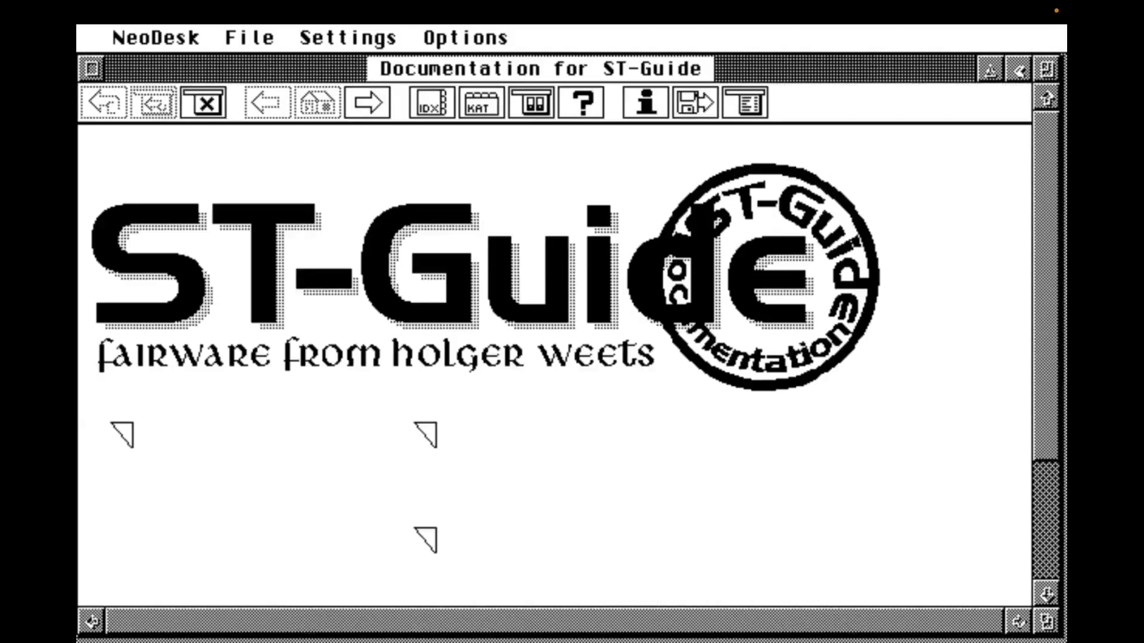
click(744, 101)
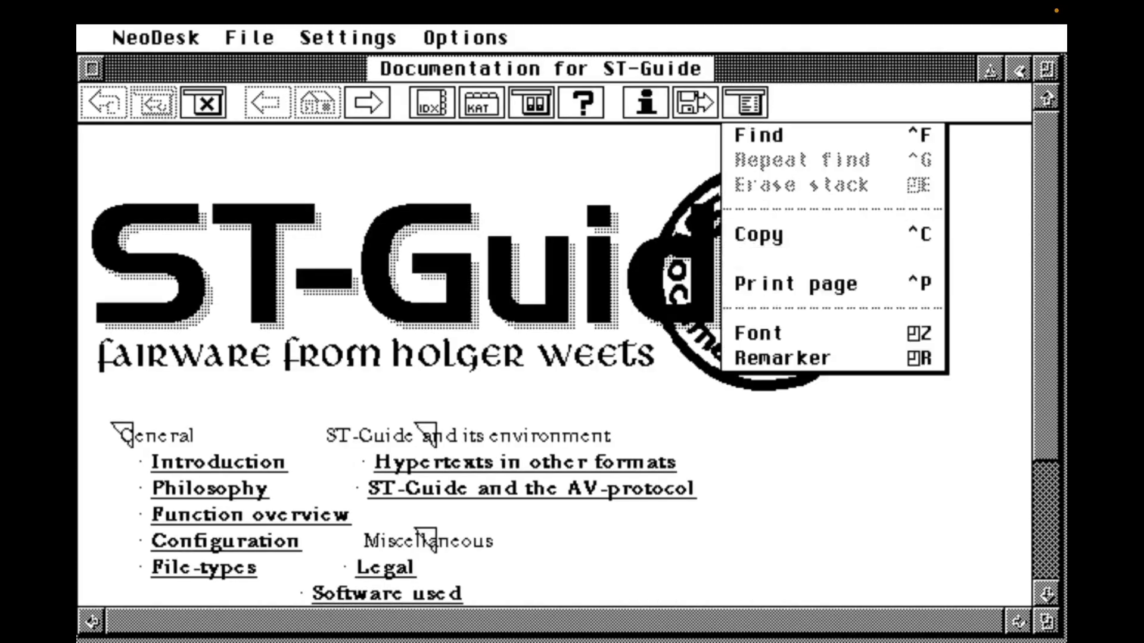
click(758, 333)
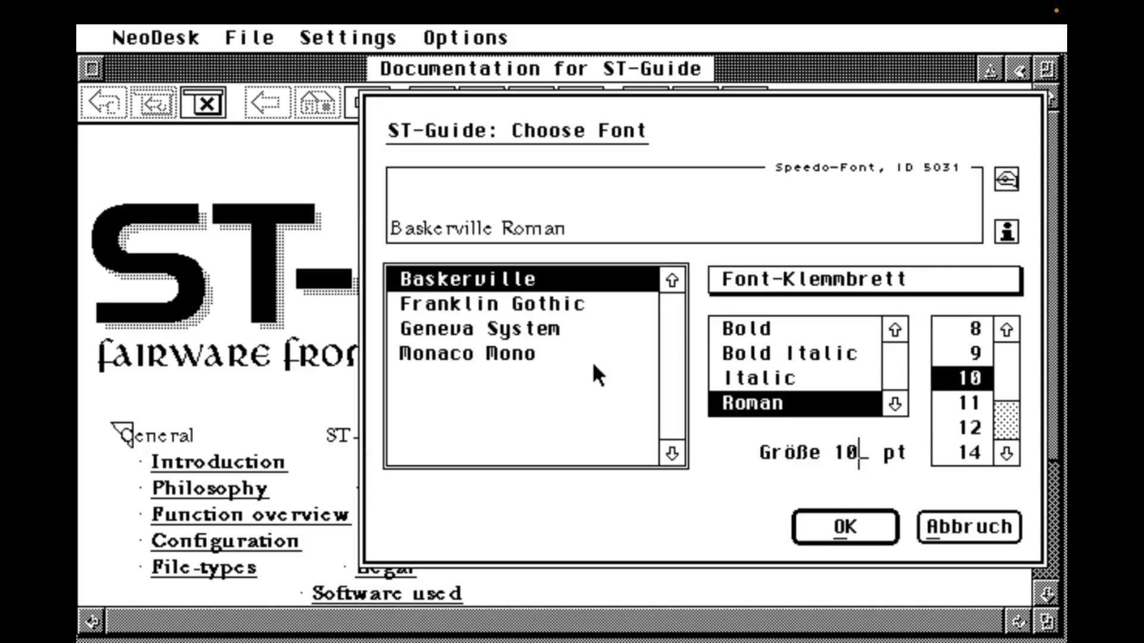
click(467, 329)
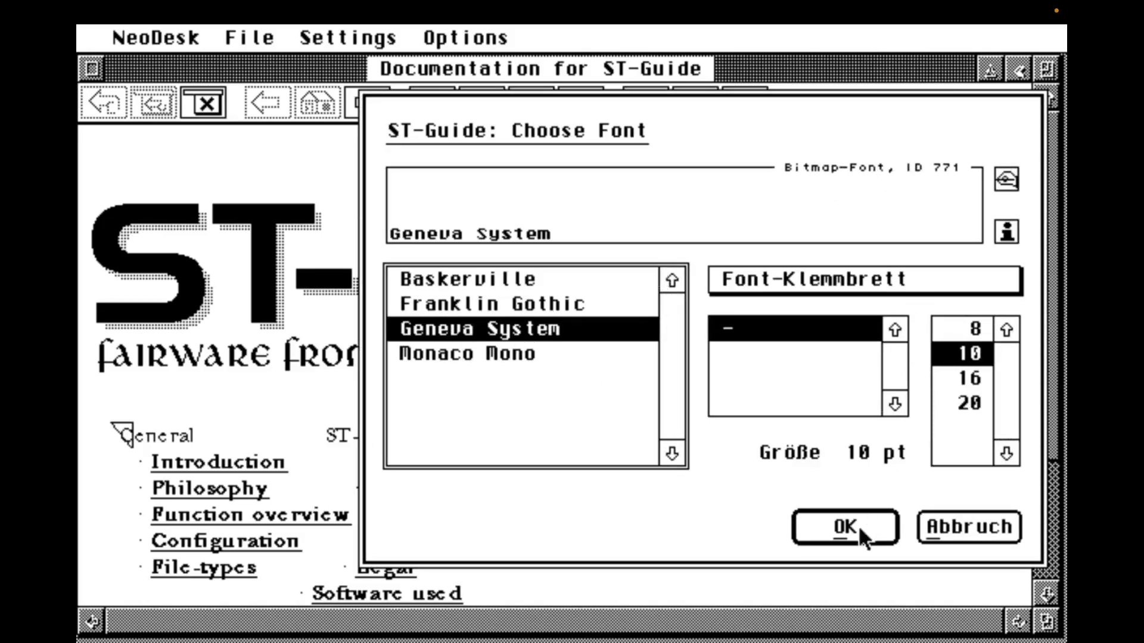
click(844, 526)
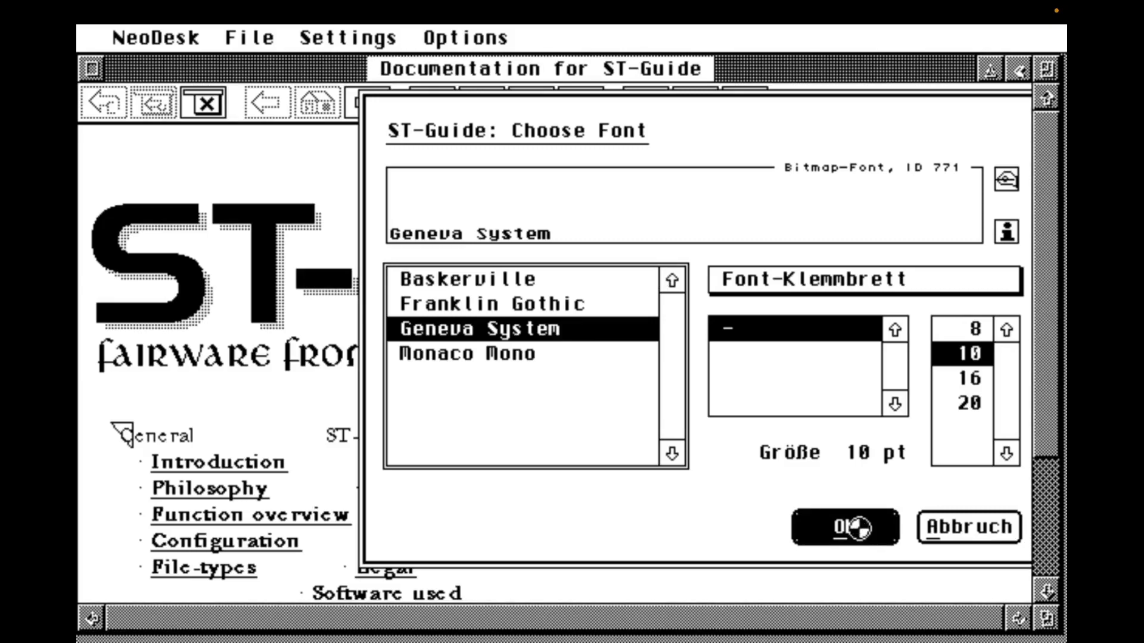
- View the Icon bar help page, then close the ST-Guide window
click(844, 526)
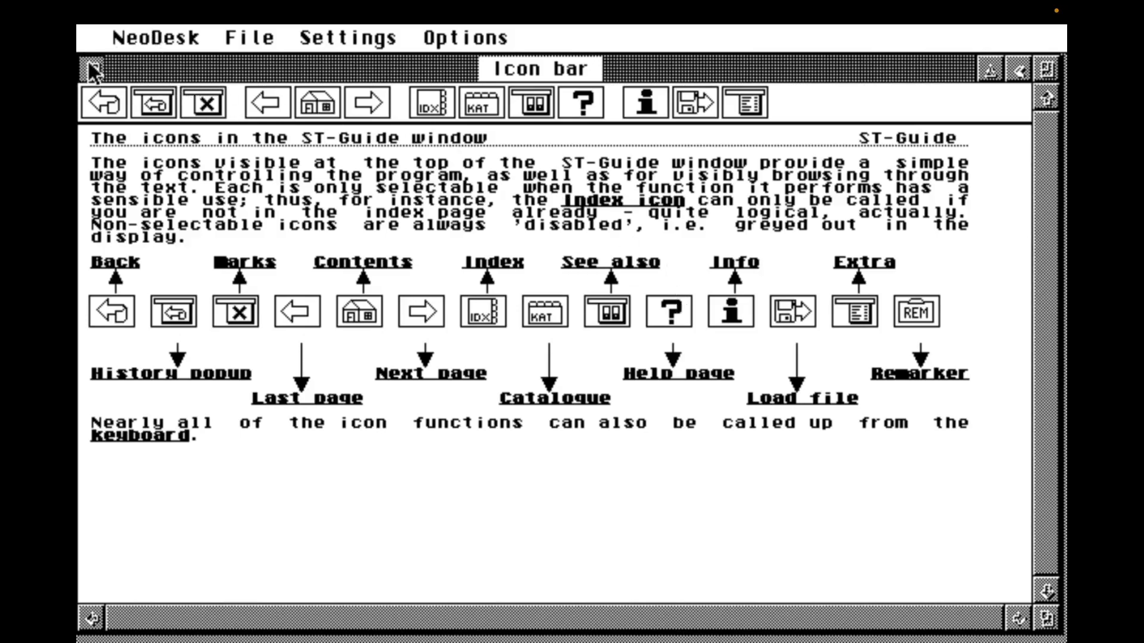
click(93, 69)
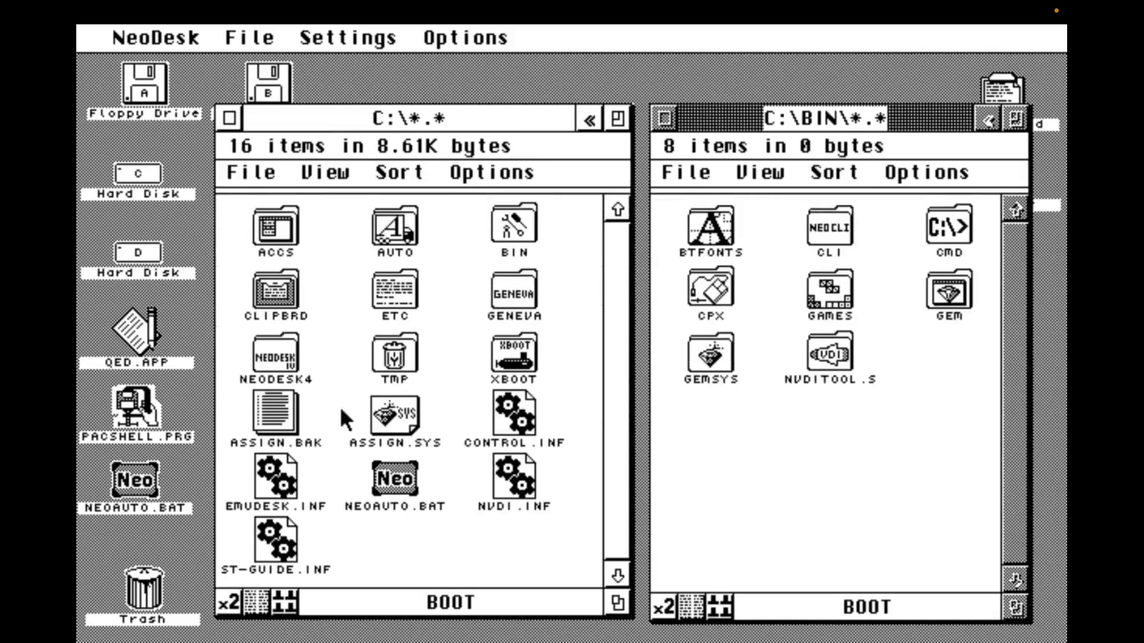
- Open the BTFONTS folder and go into its BASKERVI.LLE font folder
click(710, 226)
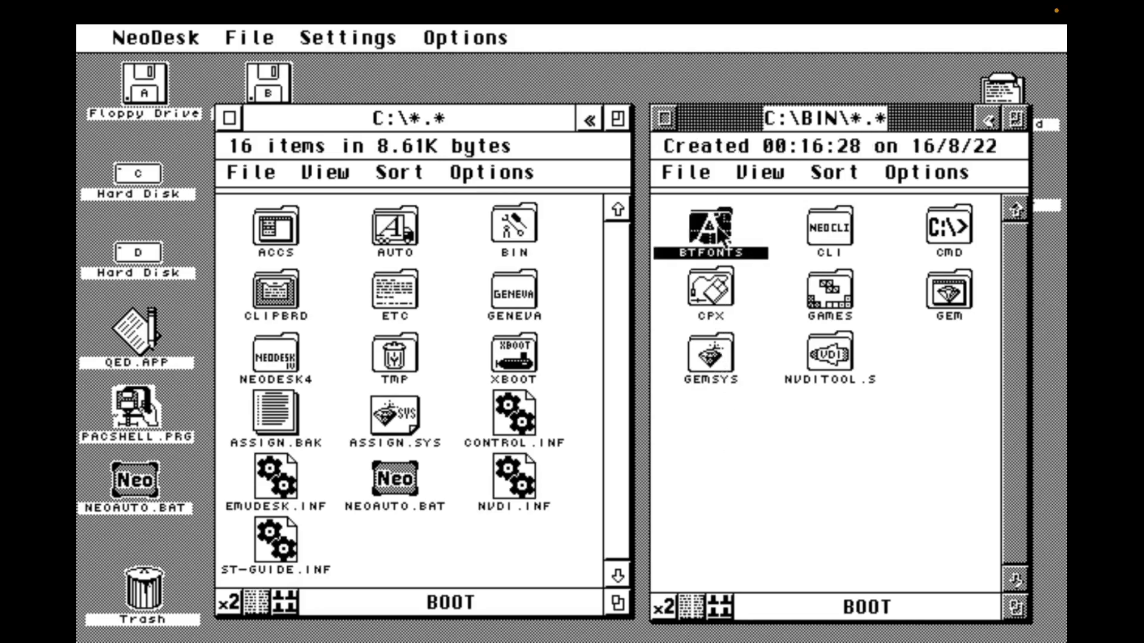
double_click(711, 226)
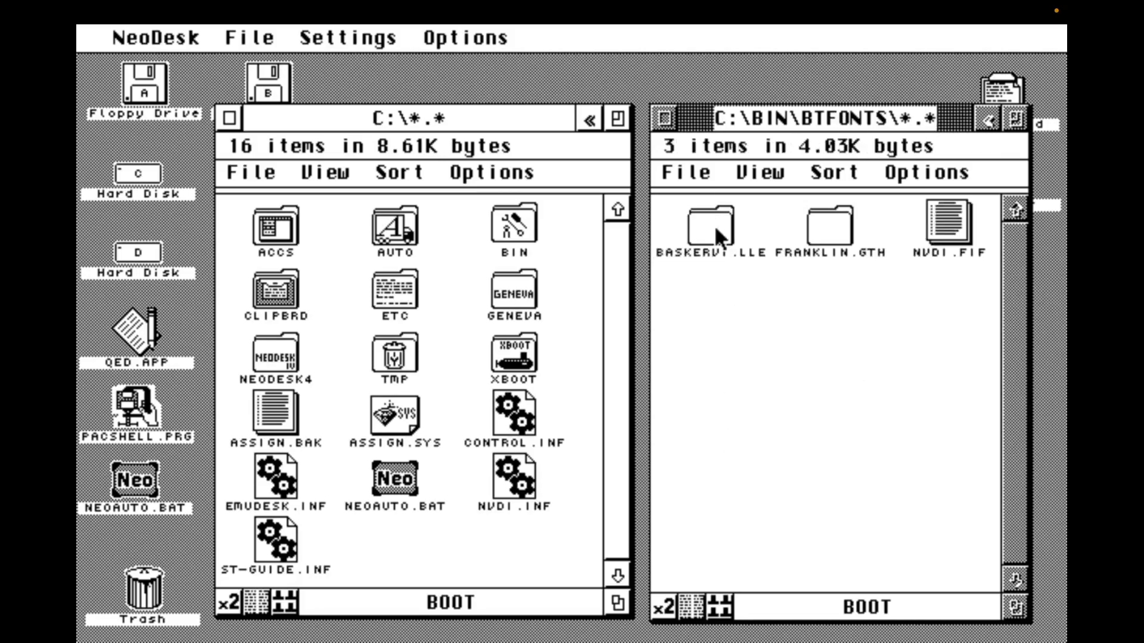
click(708, 222)
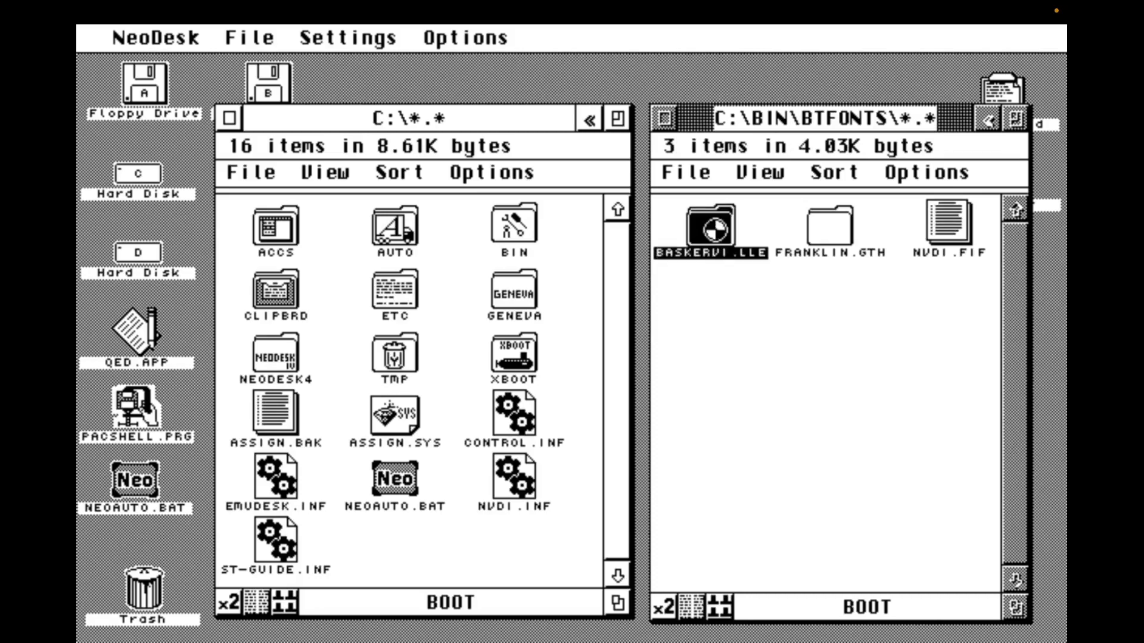
double_click(709, 222)
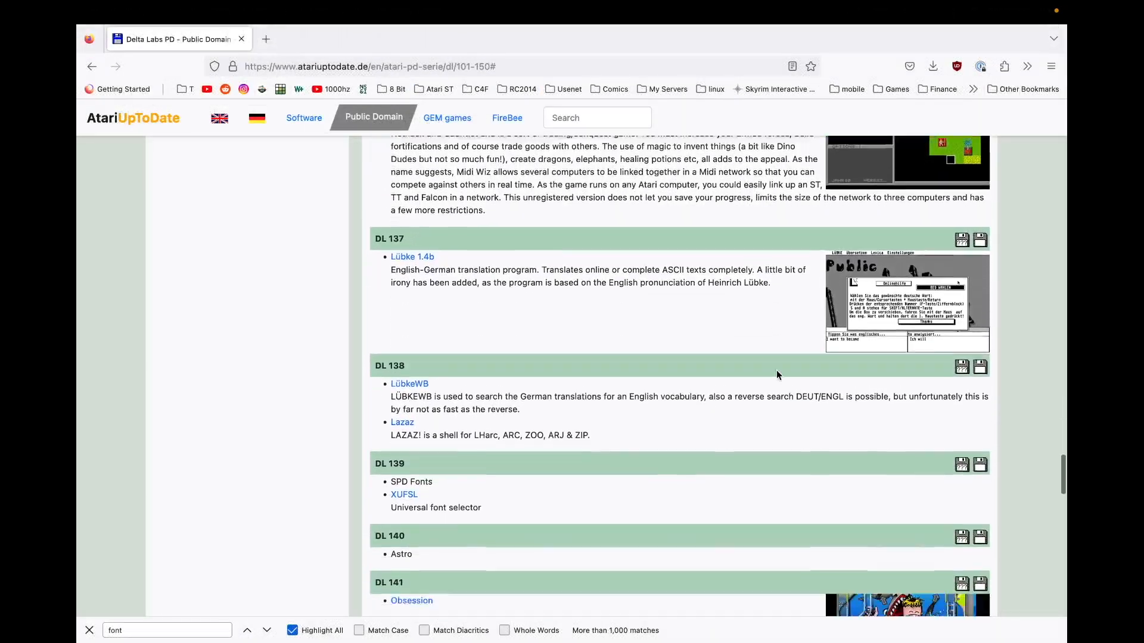
- View FONTS.DIR in Delta Labs 139's SPDFONTS folder listing eight Bitstream fonts, then return to the PD listing
scroll(down, 3)
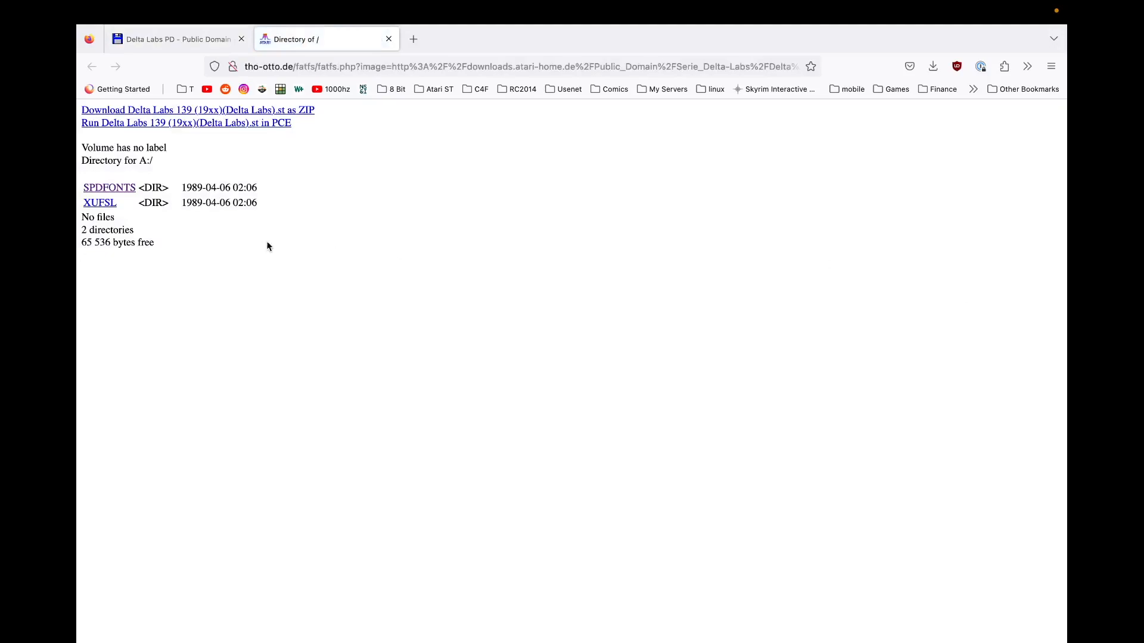
click(109, 187)
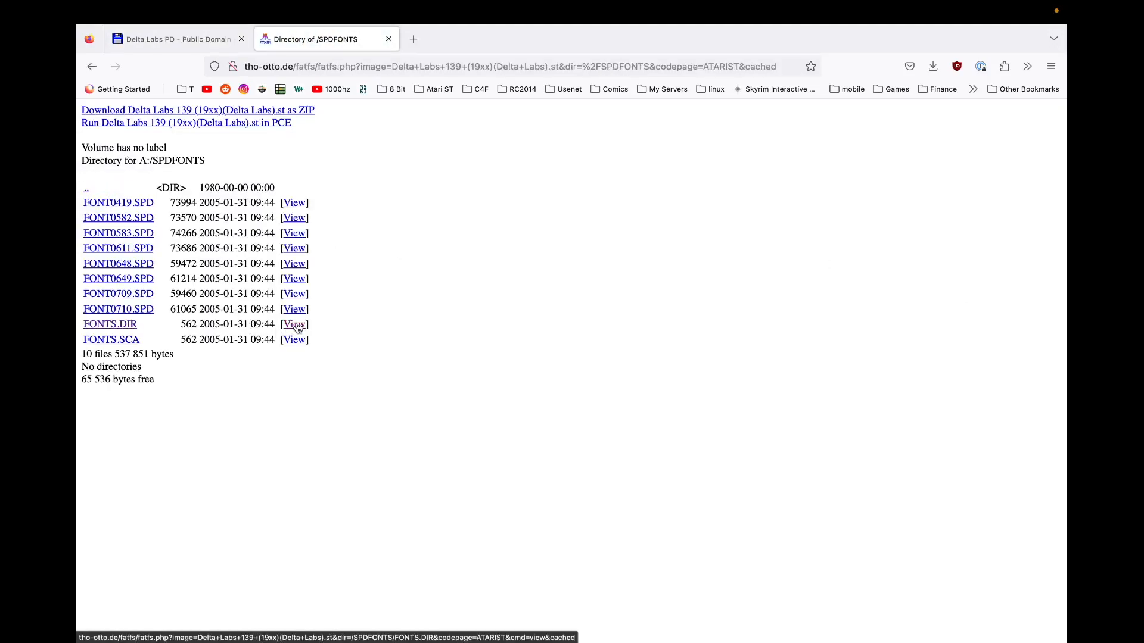
click(293, 324)
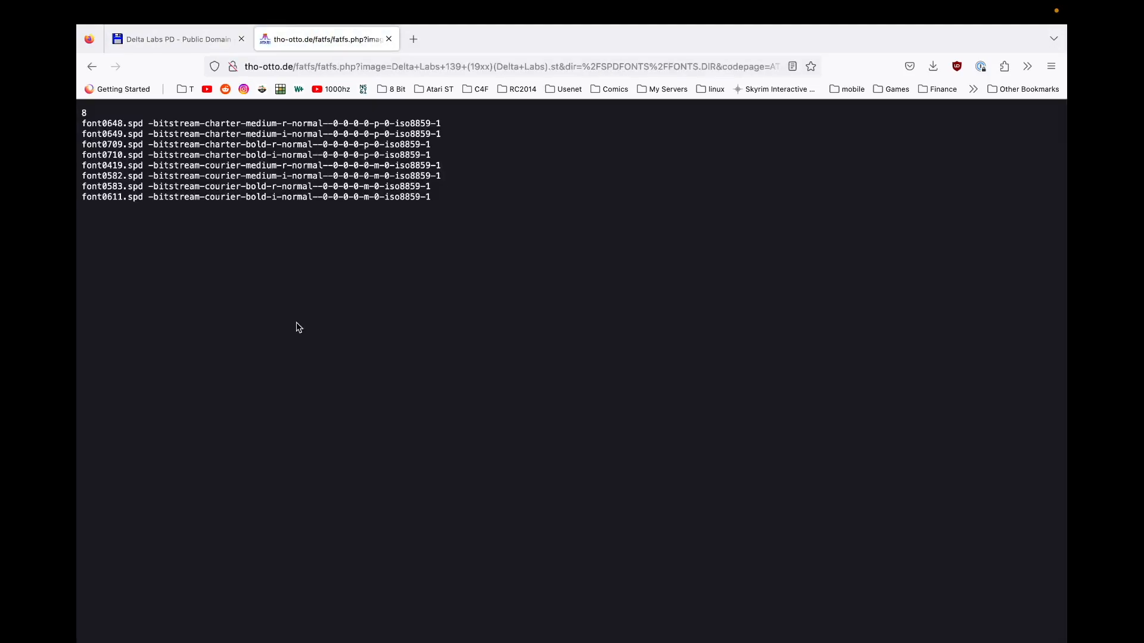
click(175, 38)
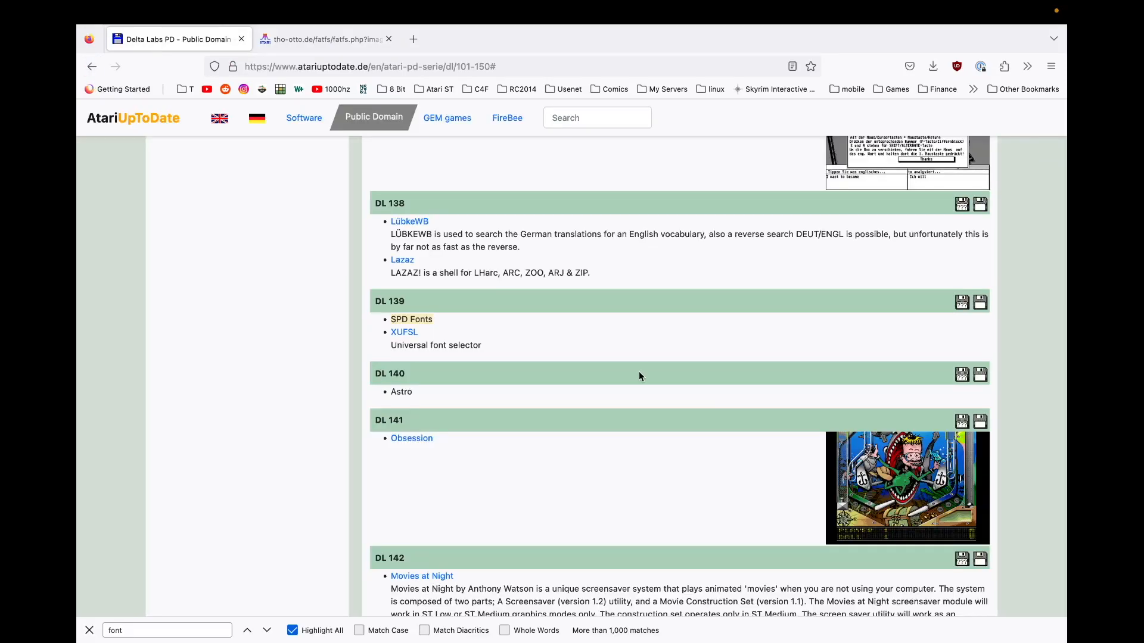
click(979, 302)
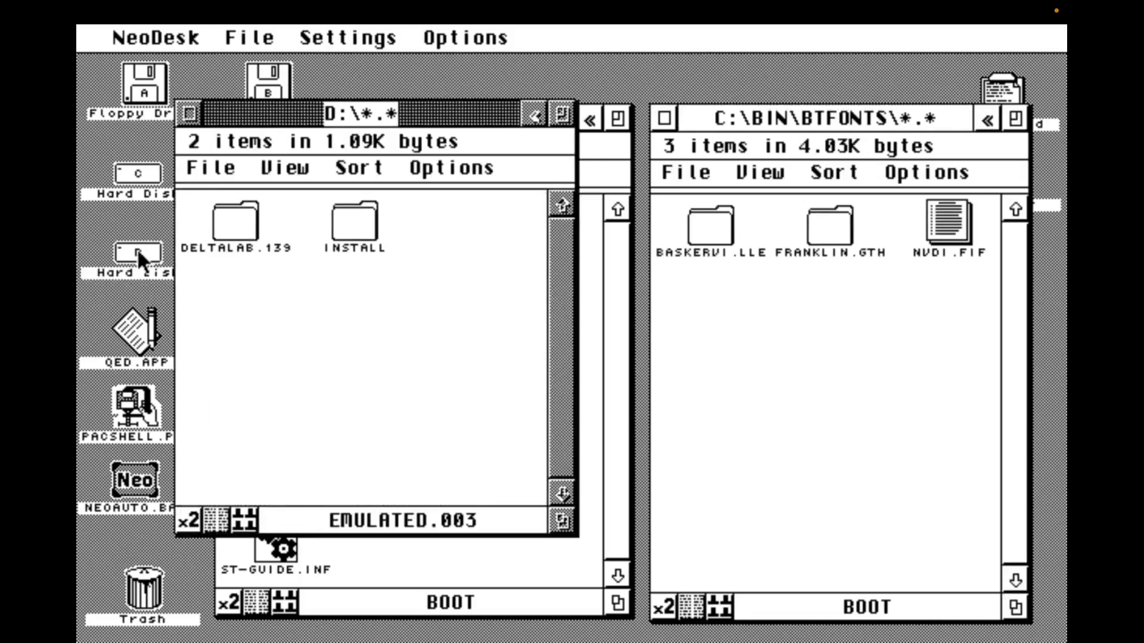
- Copy the CHARTER.FNT and COURIER.FNT folders from DELTALAB.139 into C:\BIN\BTFONTS
double_click(231, 218)
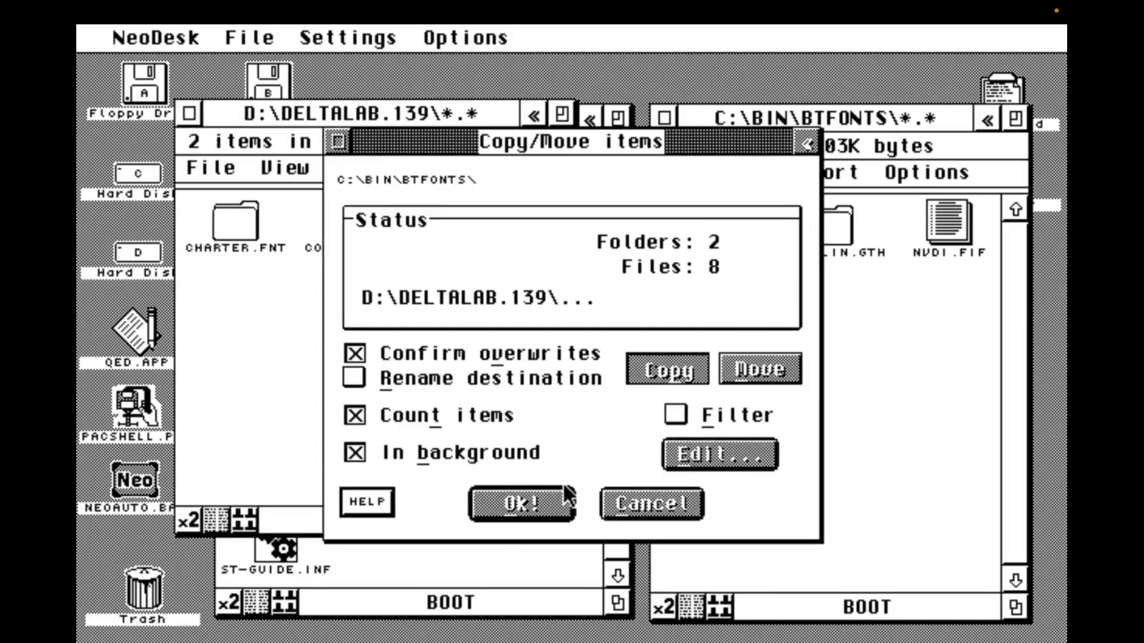
click(519, 503)
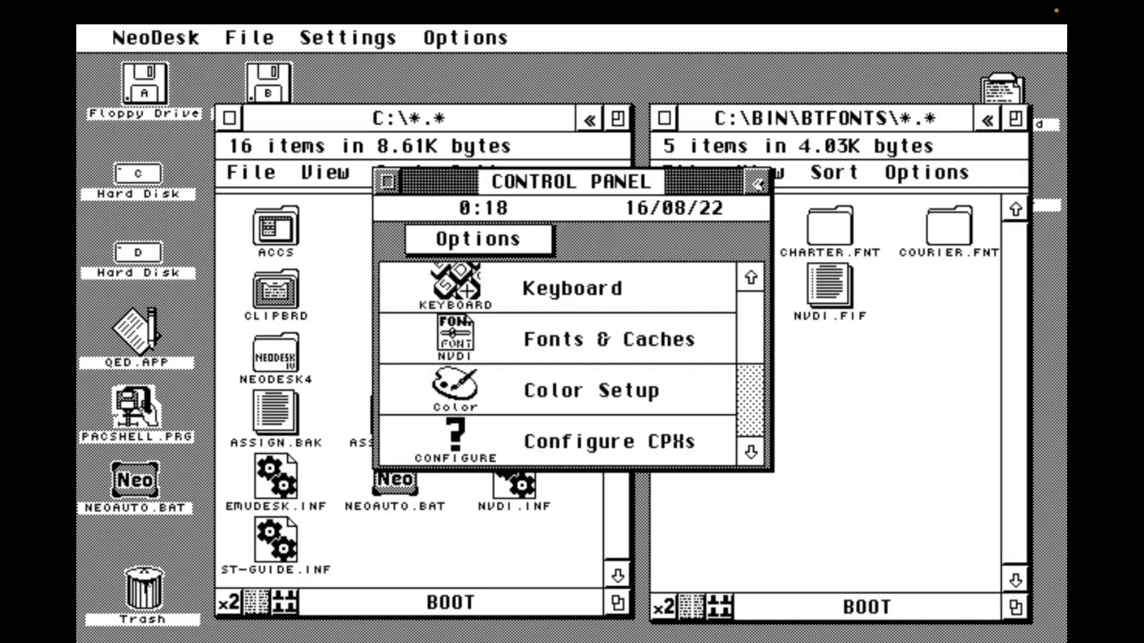
- Rescan C:\BIN\BTFONTS in Fonts & Caches to update NVDI.FIF, close the panel and launch QED
click(609, 338)
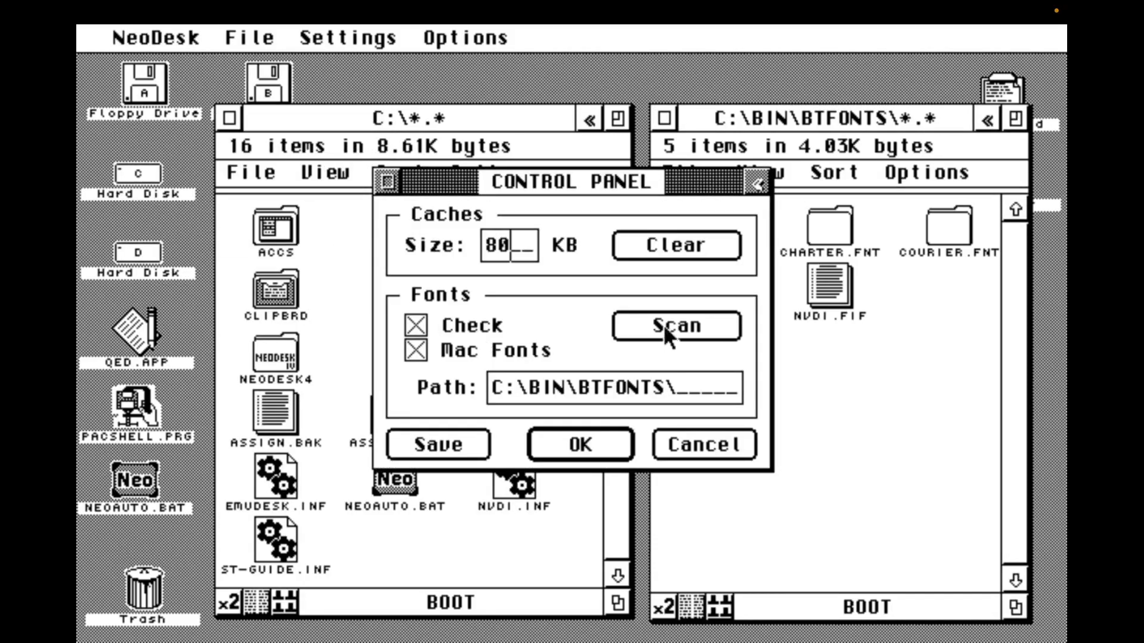
click(675, 325)
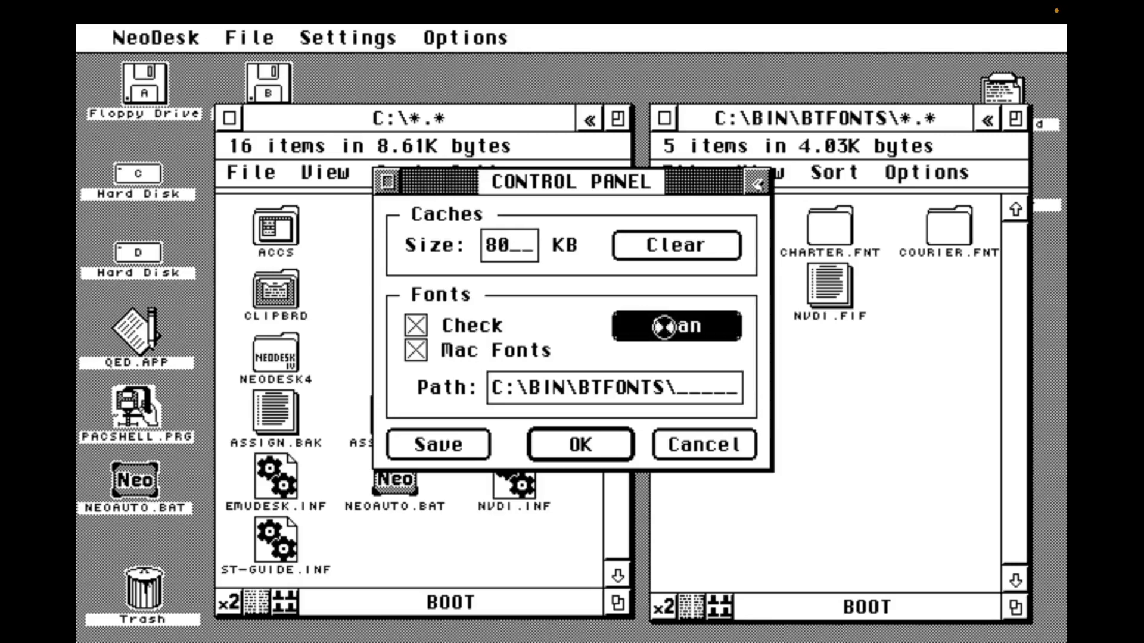
click(675, 326)
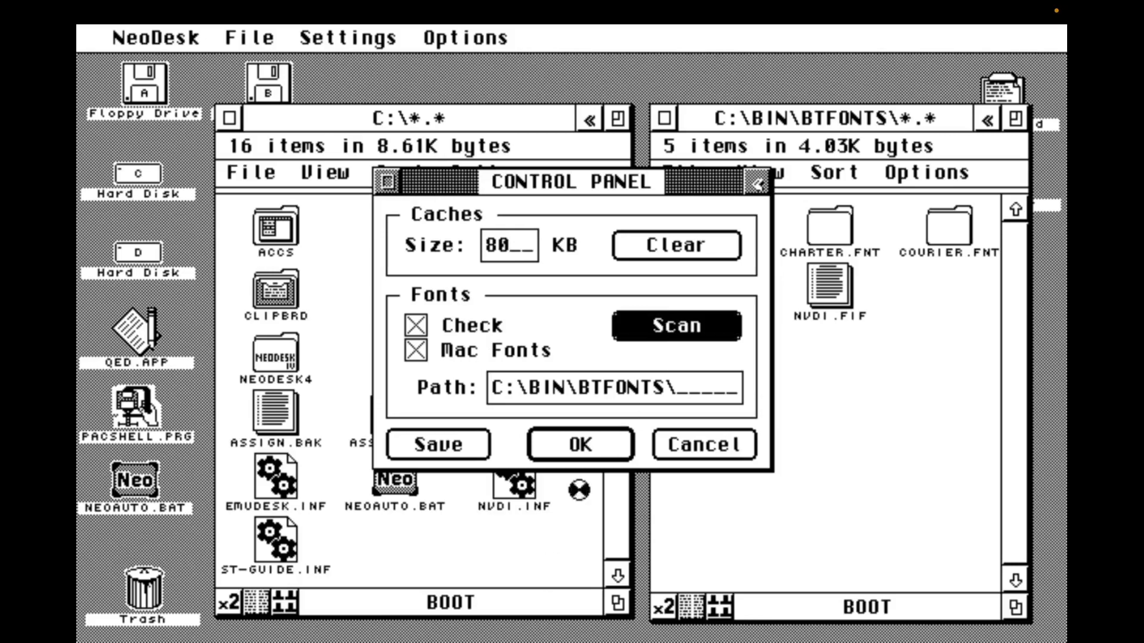
click(580, 444)
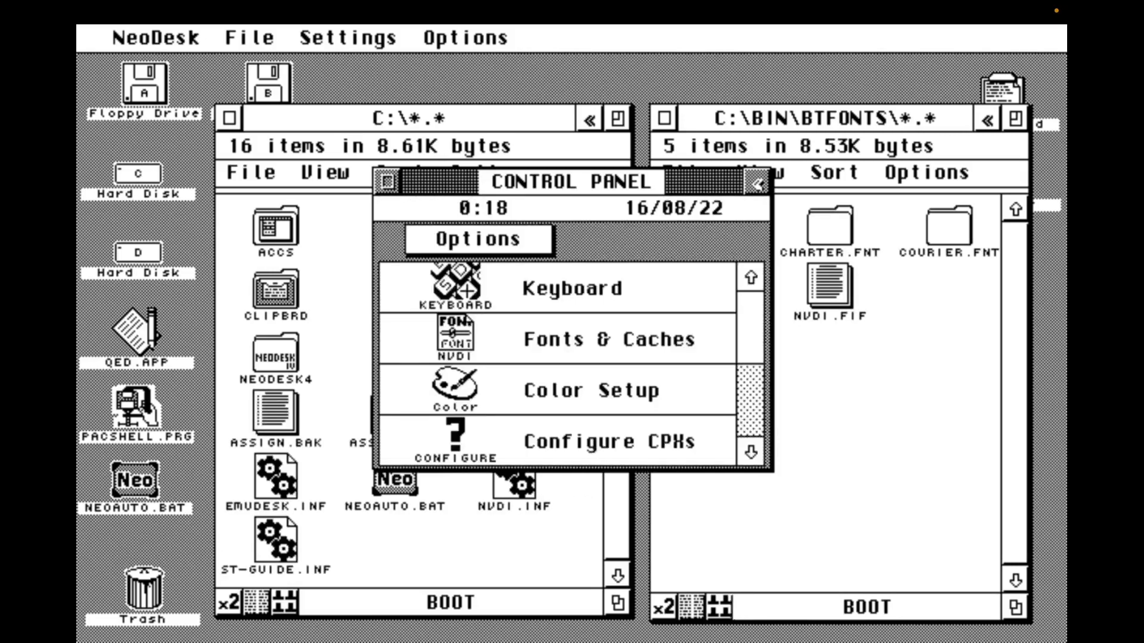
click(389, 182)
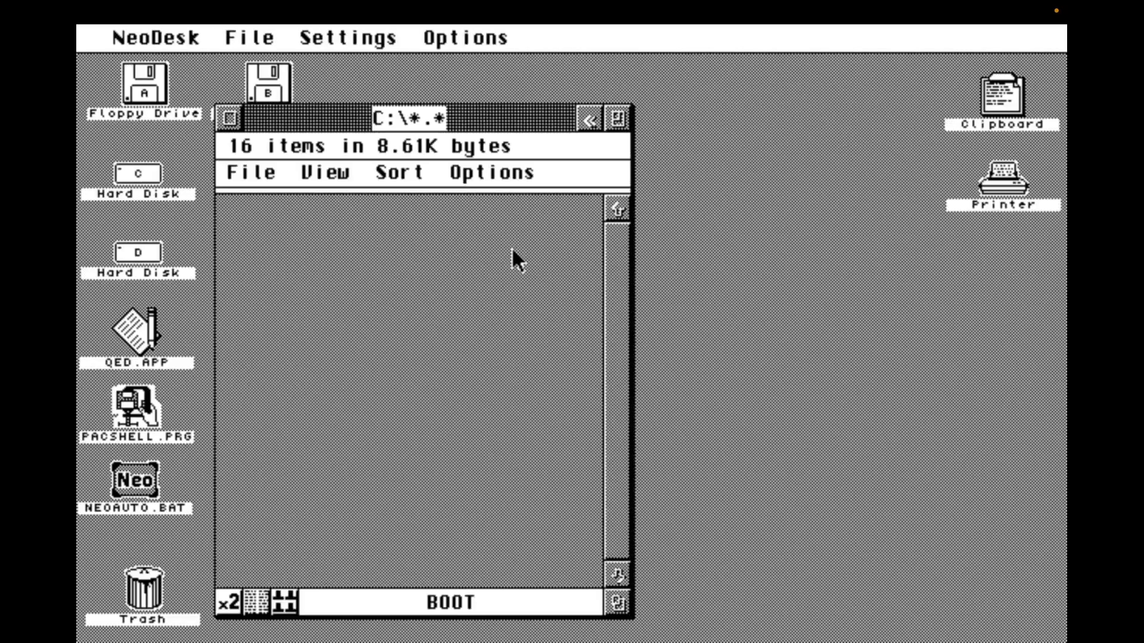
double_click(137, 335)
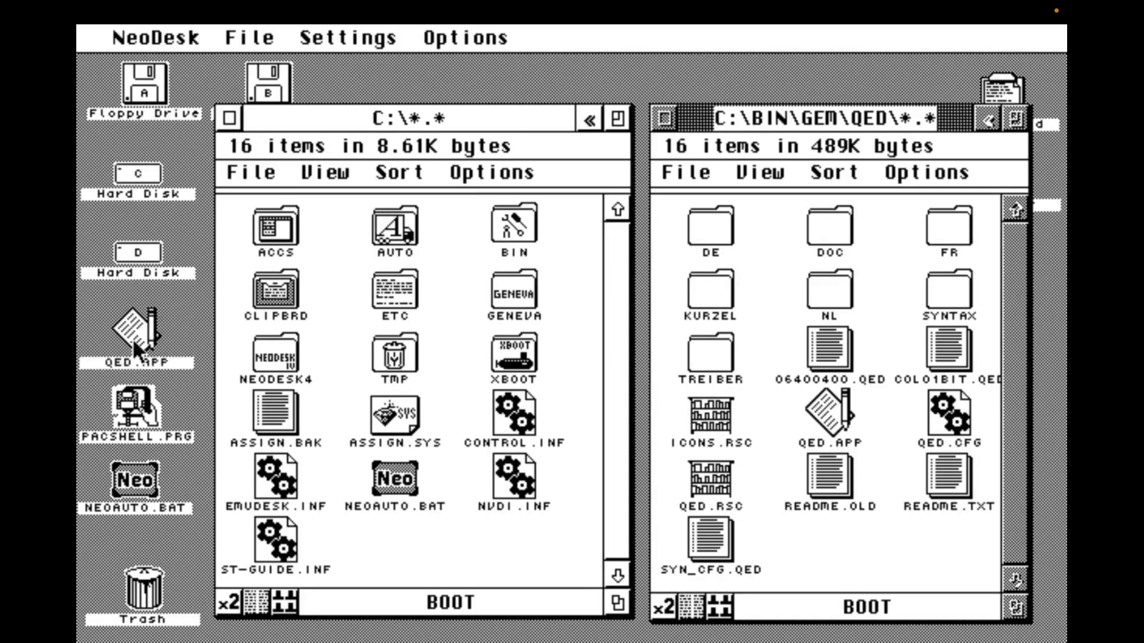
mouse_move(709, 422)
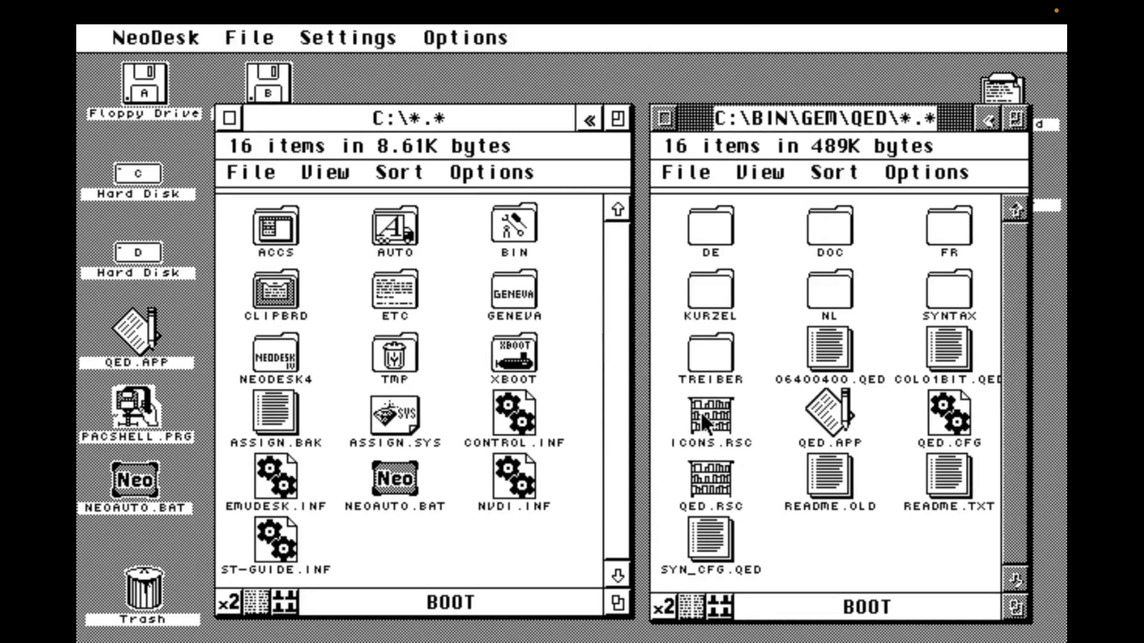
- Preview Bits Charter and Courier 10 Pitch in QED's window font chooser
click(677, 37)
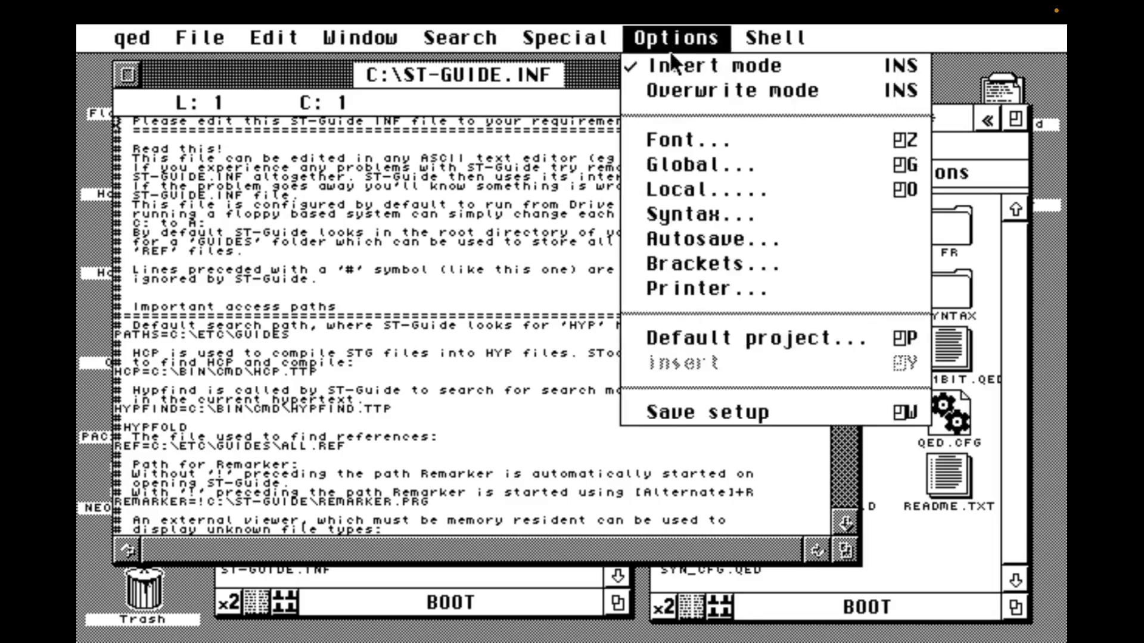
click(683, 142)
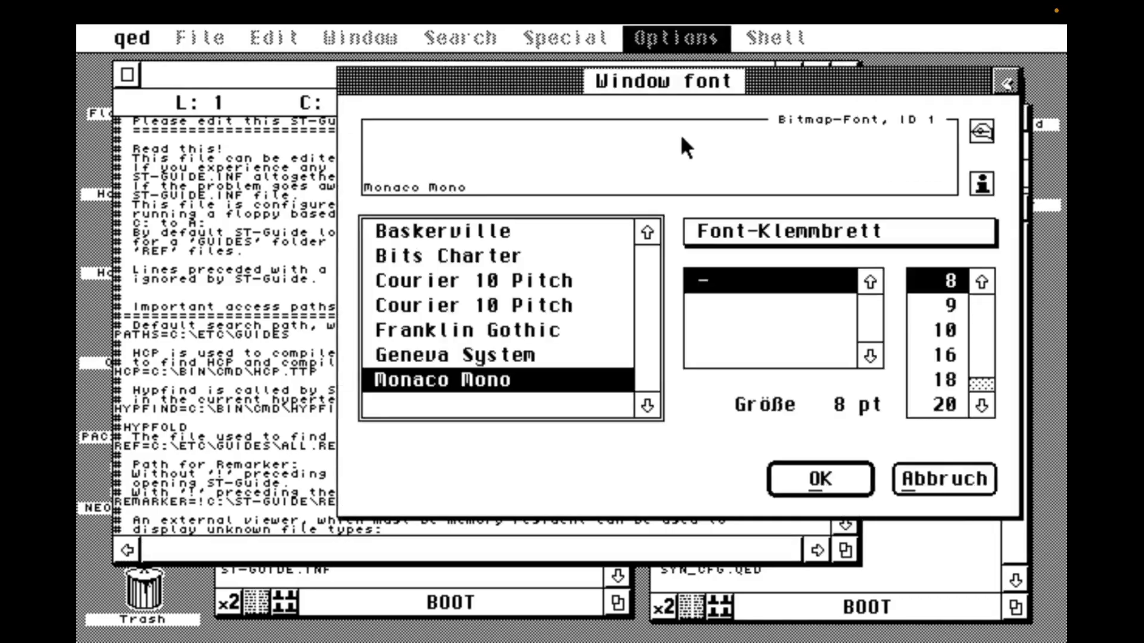
click(449, 256)
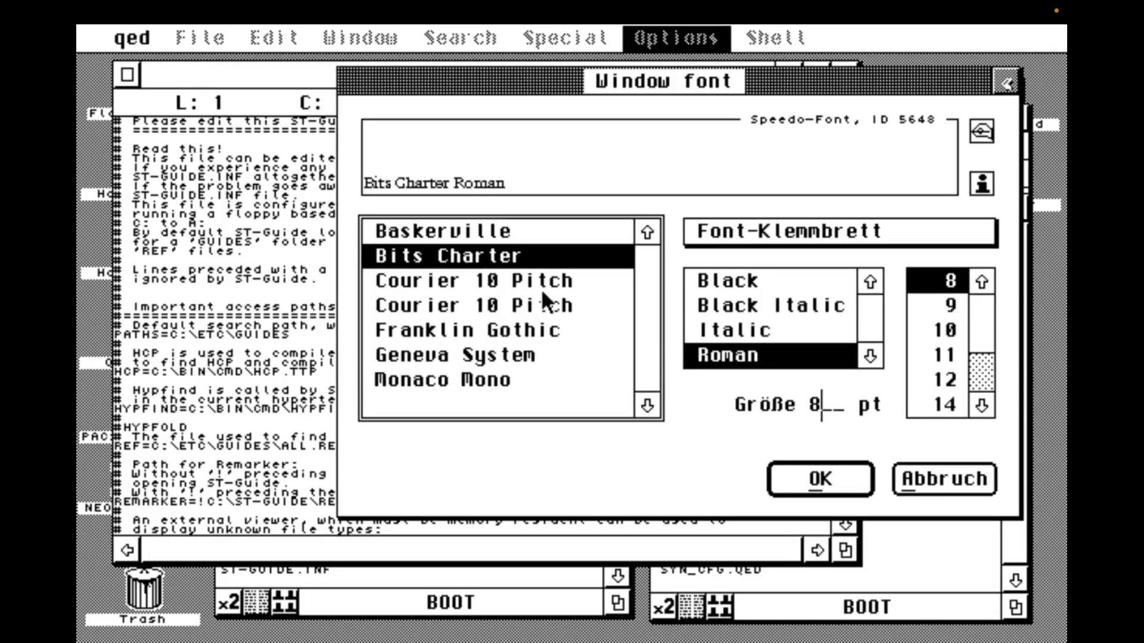
click(472, 305)
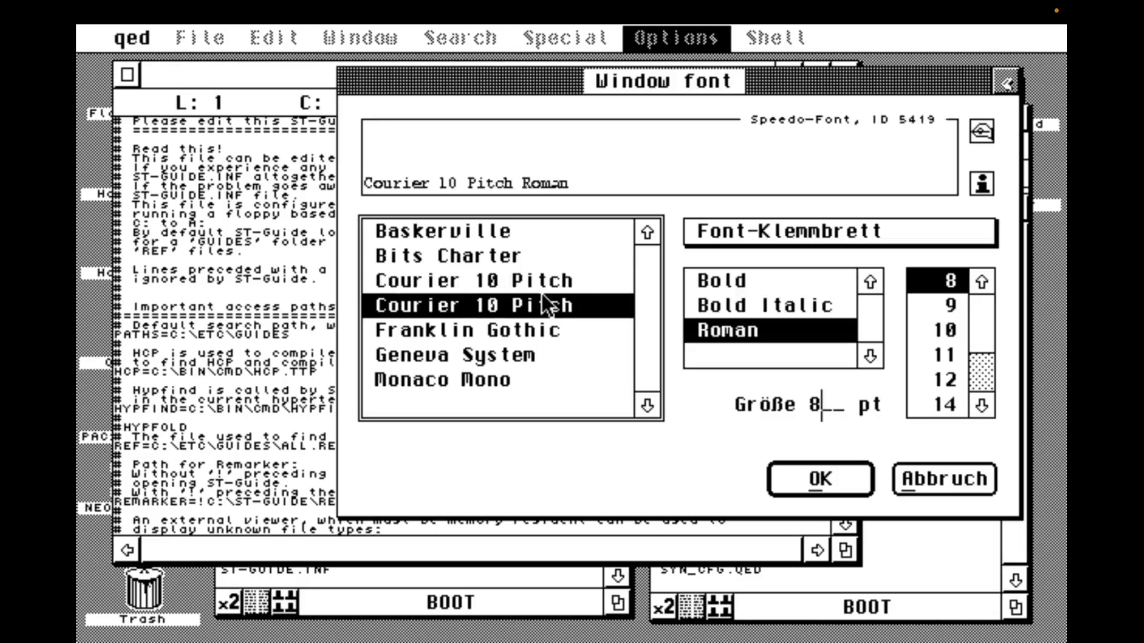
click(820, 479)
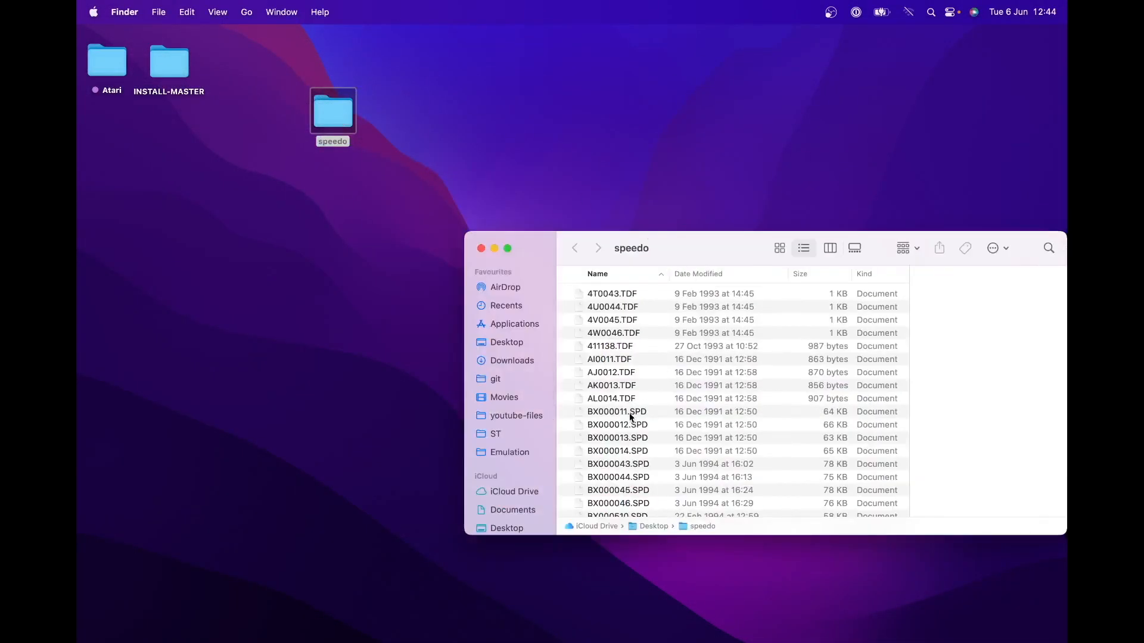
- Open the Speedo font file BX000011.SPD with Hex Fiend
right_click(617, 410)
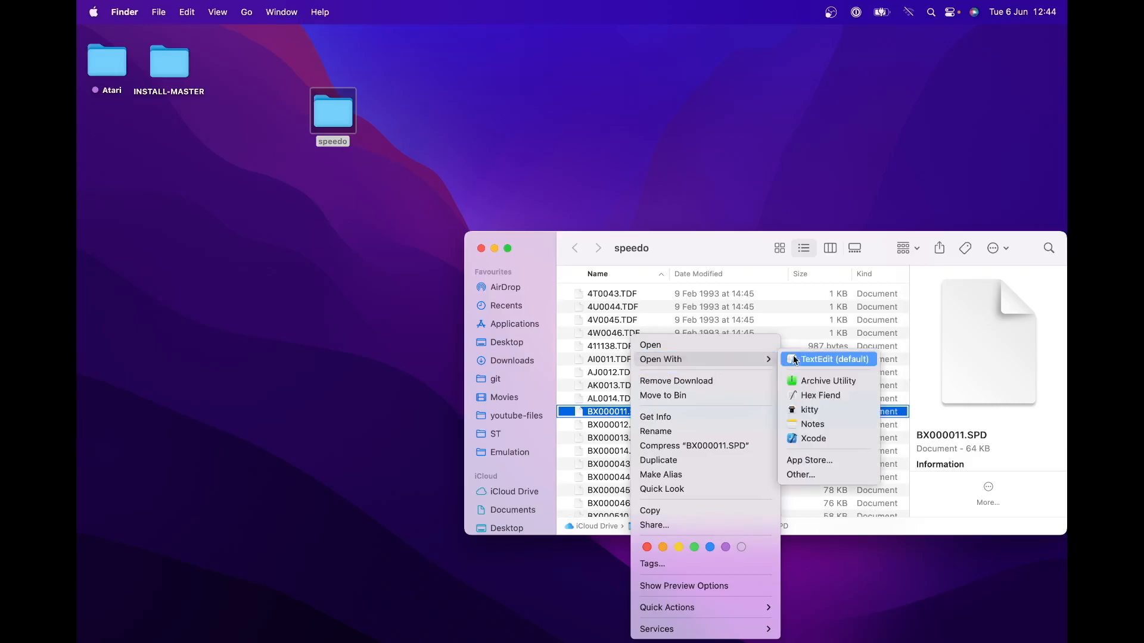
click(820, 395)
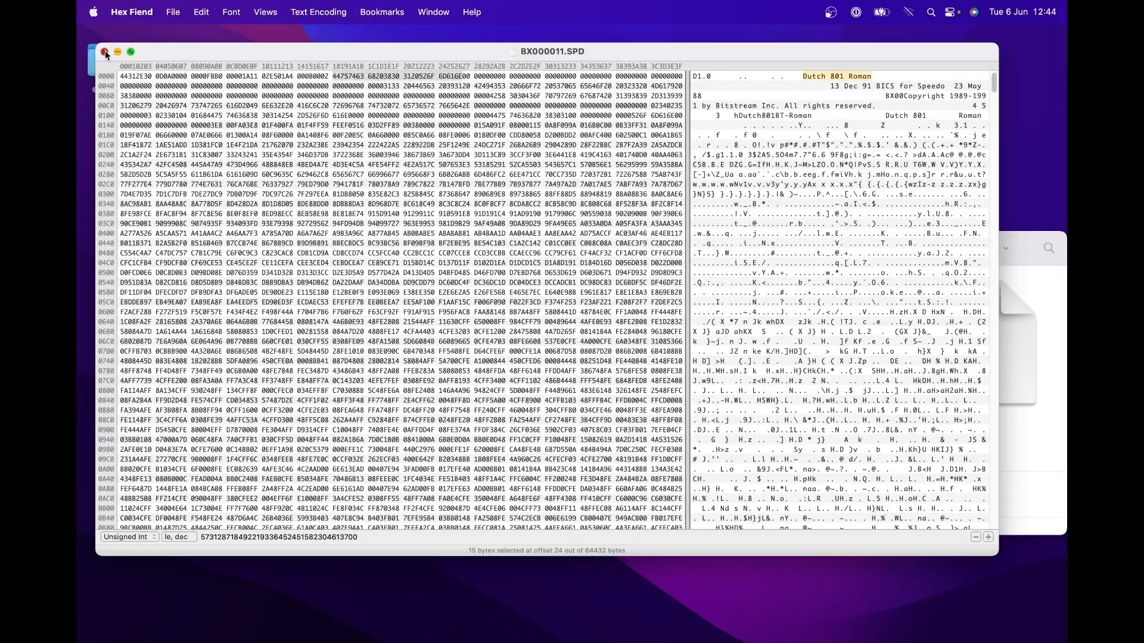
- Read the header identifying Bitstream Dutch 801 Roman, then close BX000011.SPD
click(105, 51)
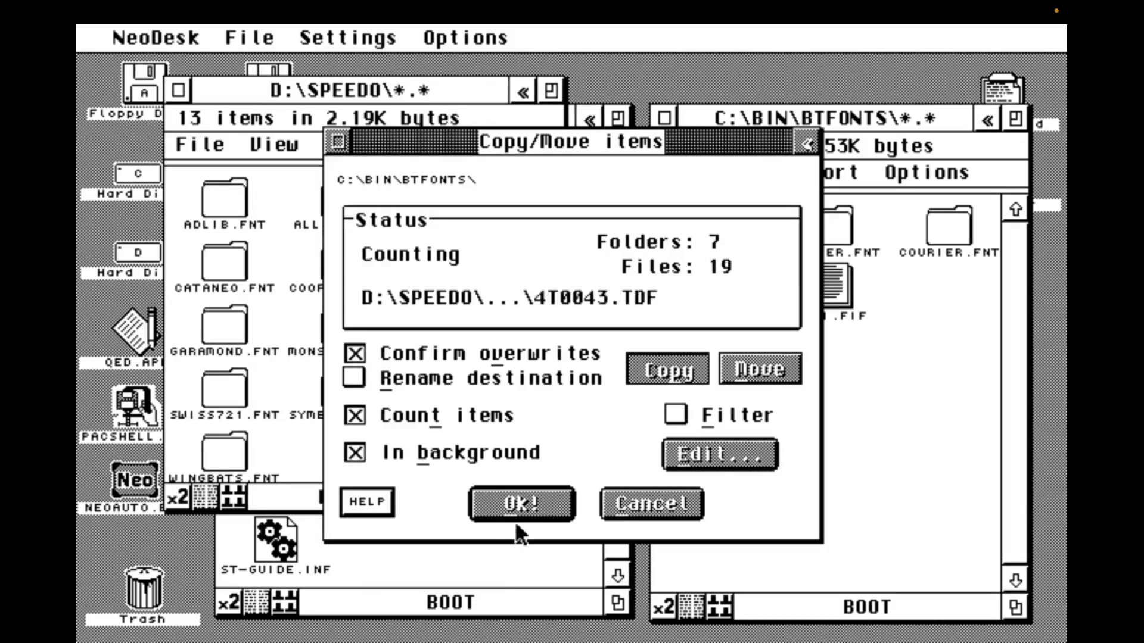
- Confirm copying the D:\SPEEDO font folders into C:\BIN\BTFONTS
click(521, 503)
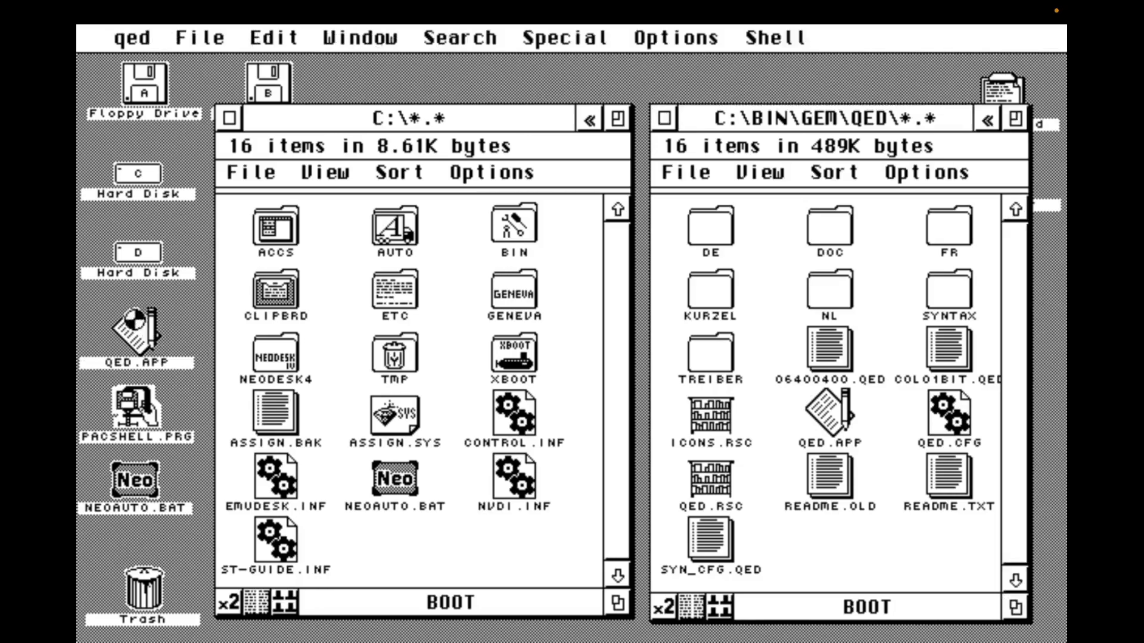
- Show ST-GUIDE.INF in the Speedo window font Monospace 821 Roman at 8 pt
double_click(274, 543)
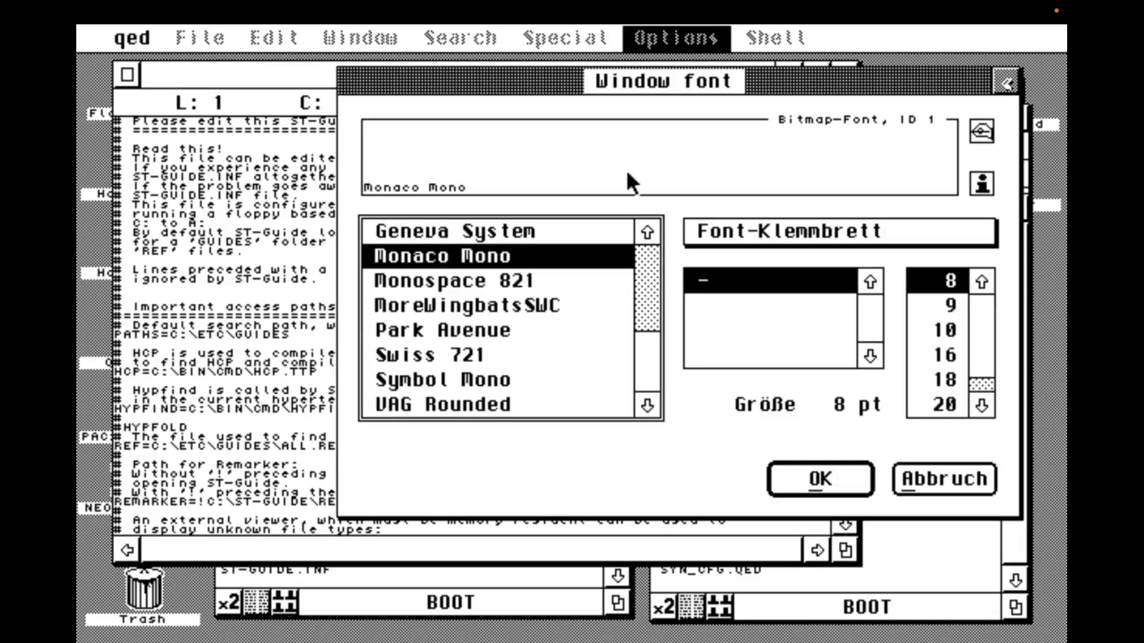
click(441, 281)
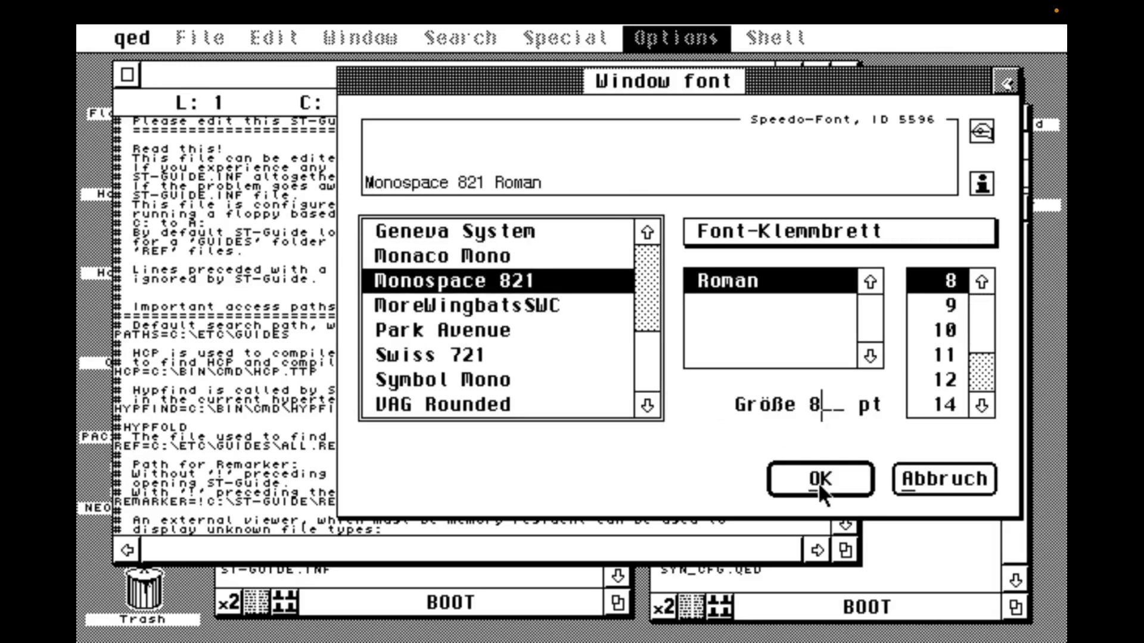
click(819, 479)
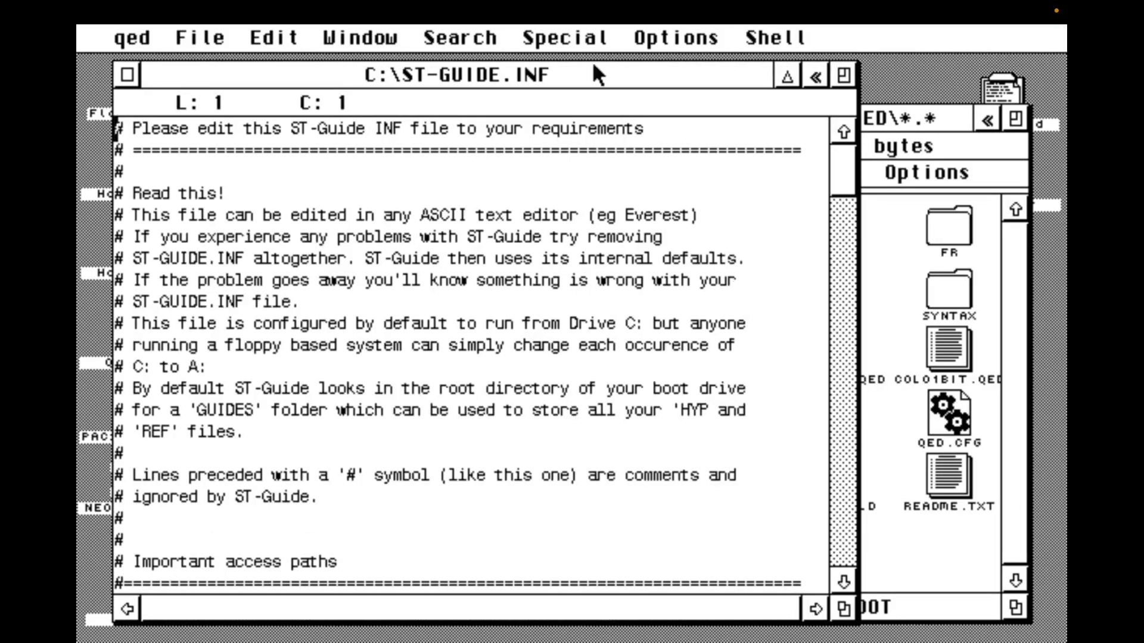
- Bring up QED's editor Options list over ST-GUIDE.INF
click(675, 37)
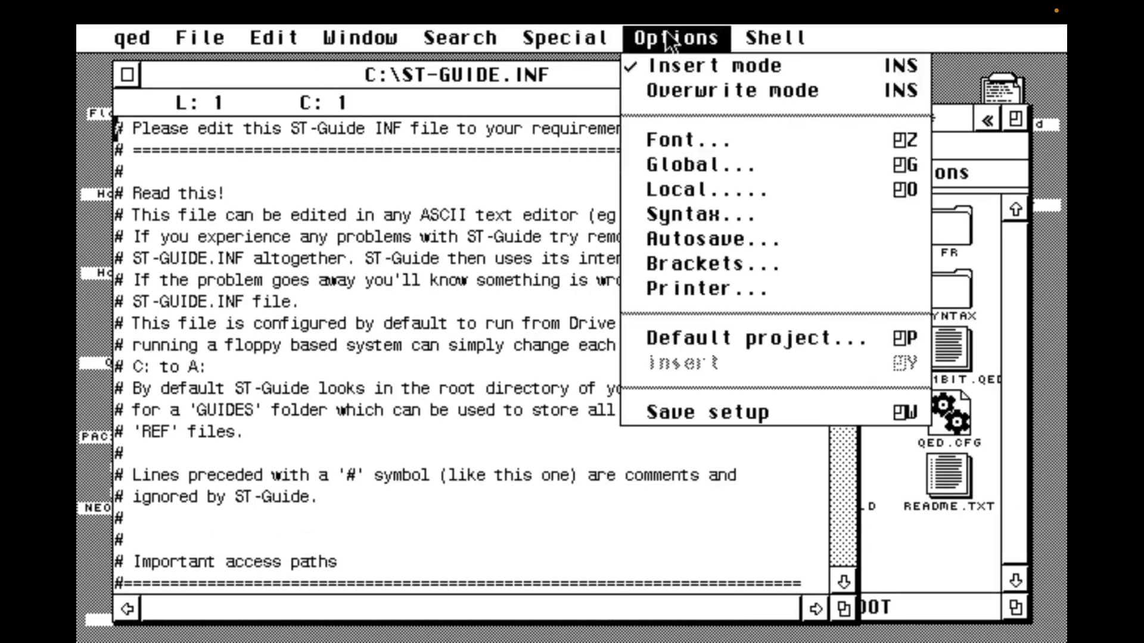
mouse_move(685, 412)
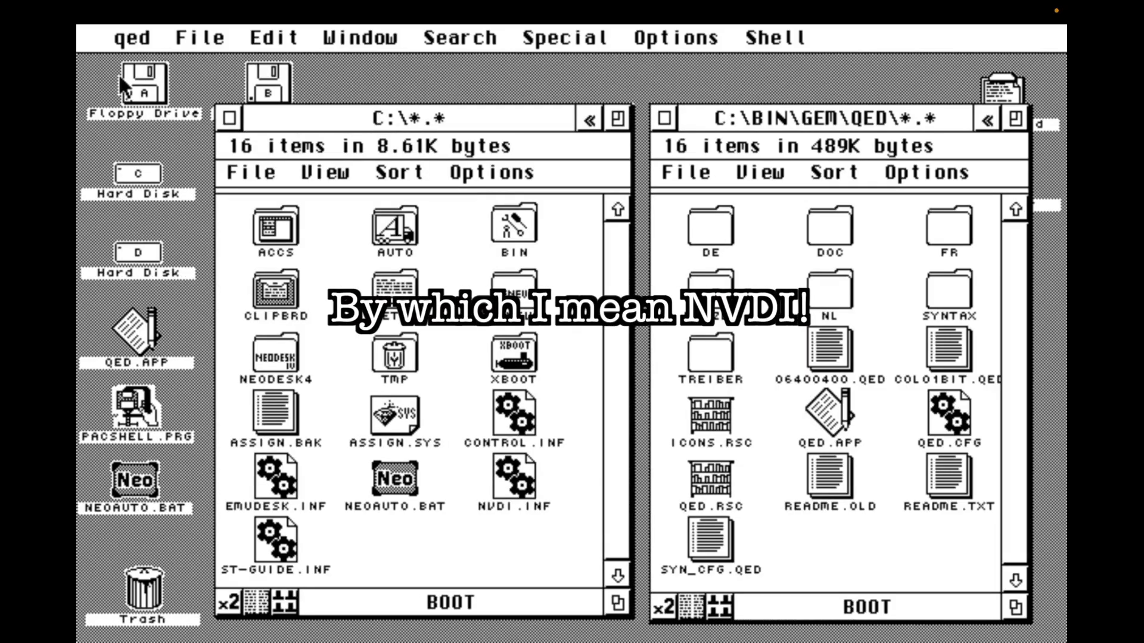
mouse_move(682, 166)
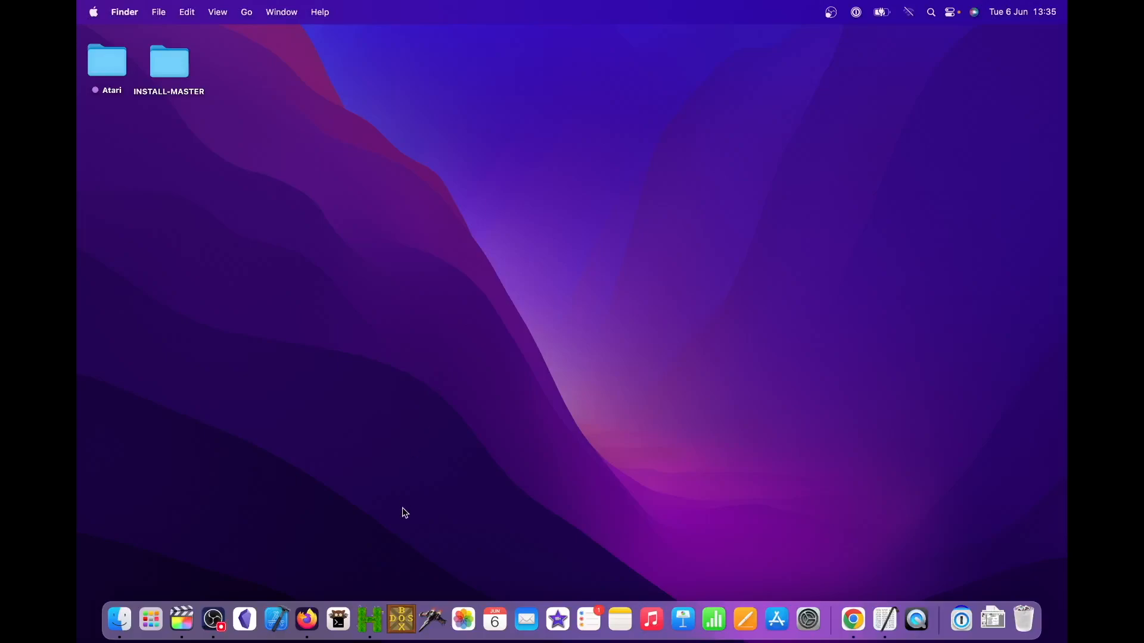
- Start DOSBox from the Dock to run Windows 3.11
click(401, 620)
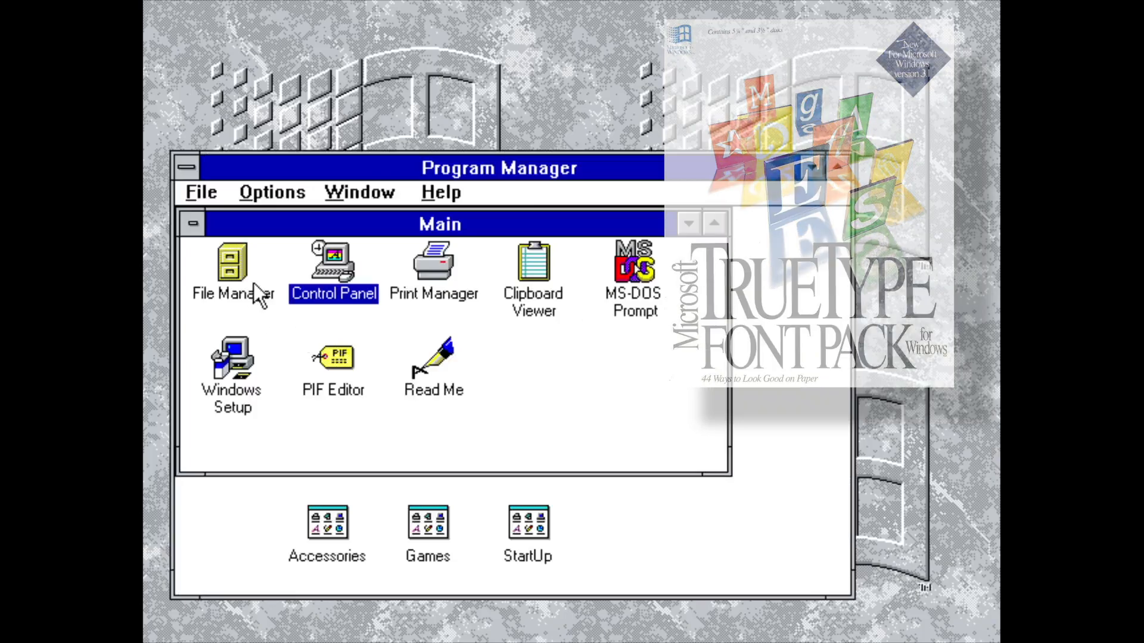
- Browse the .ttf TrueType files in C:\WINDOWS\SYSTEM with File Manager, then leave it
double_click(231, 267)
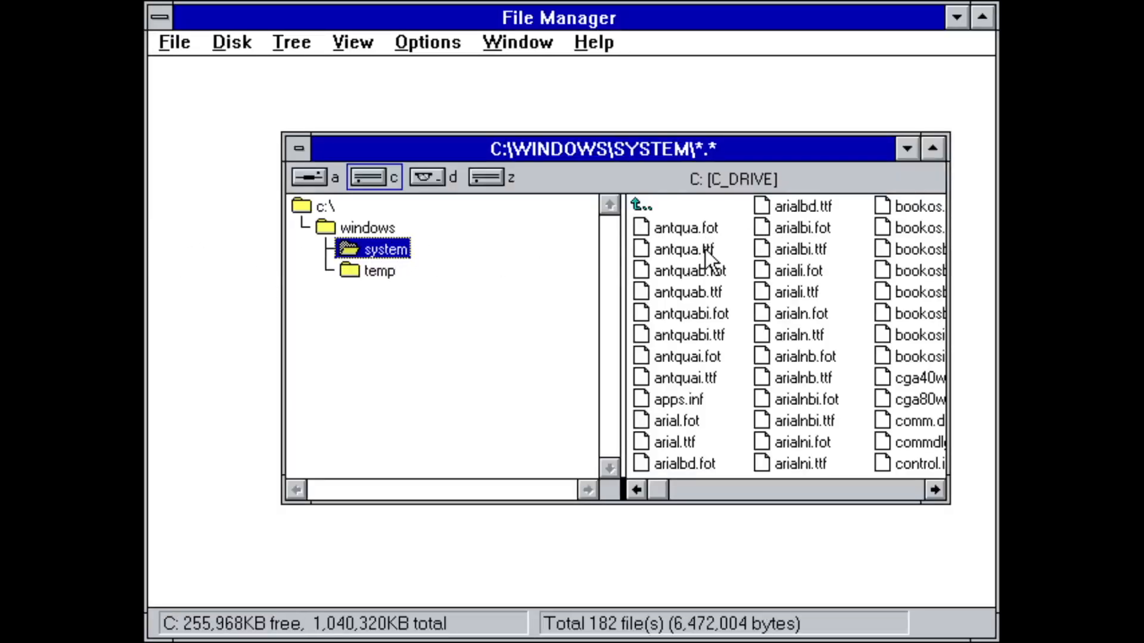
click(687, 292)
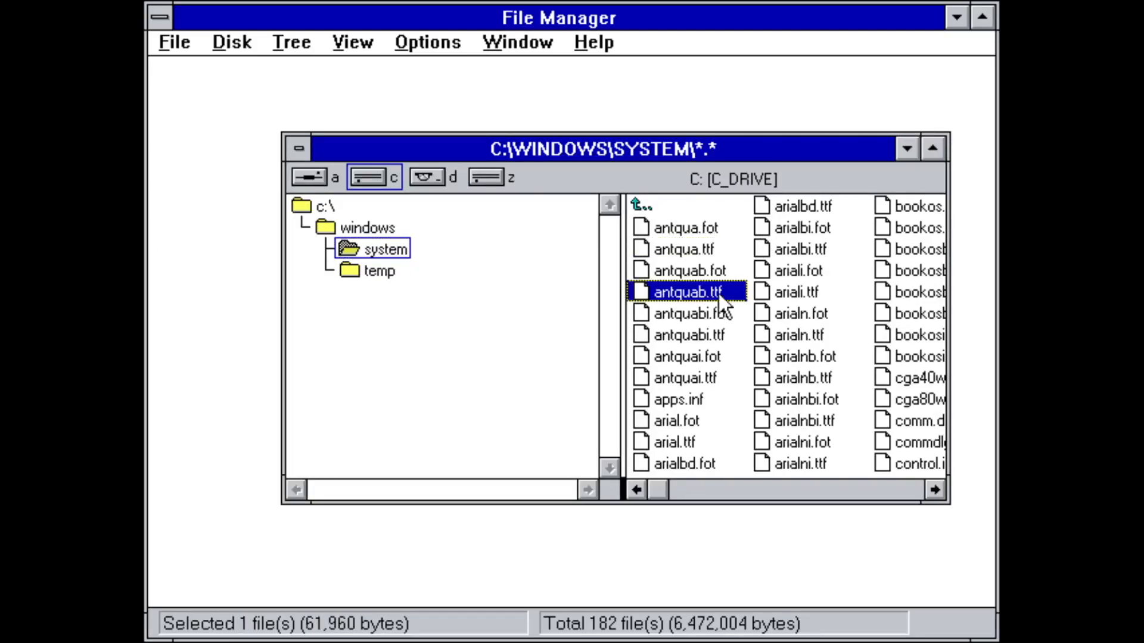
click(159, 17)
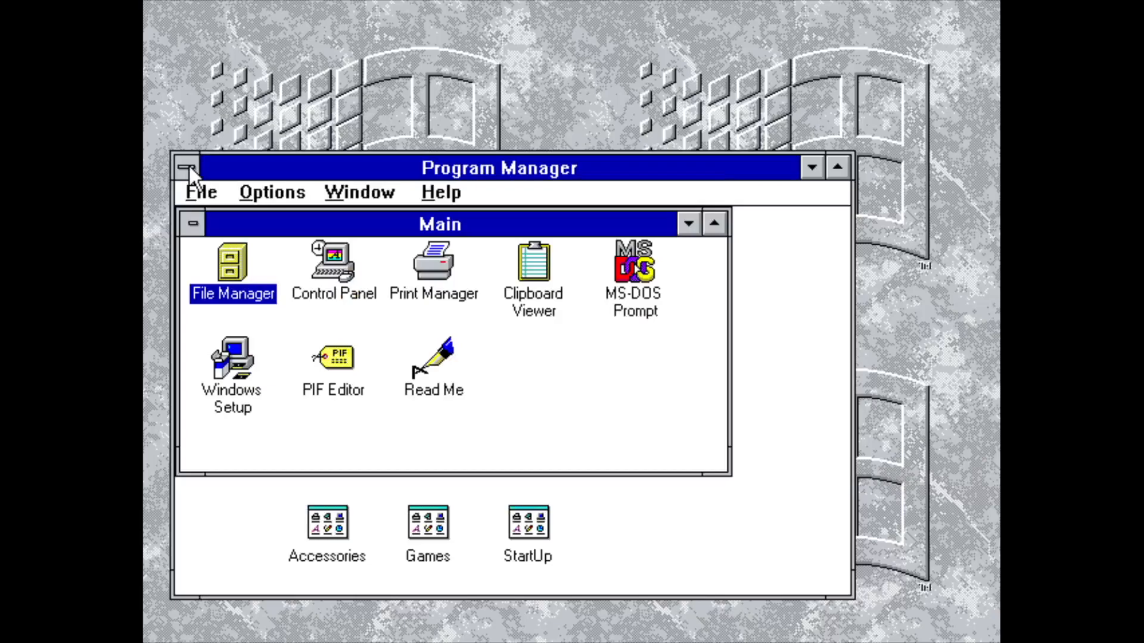
mouse_move(436, 543)
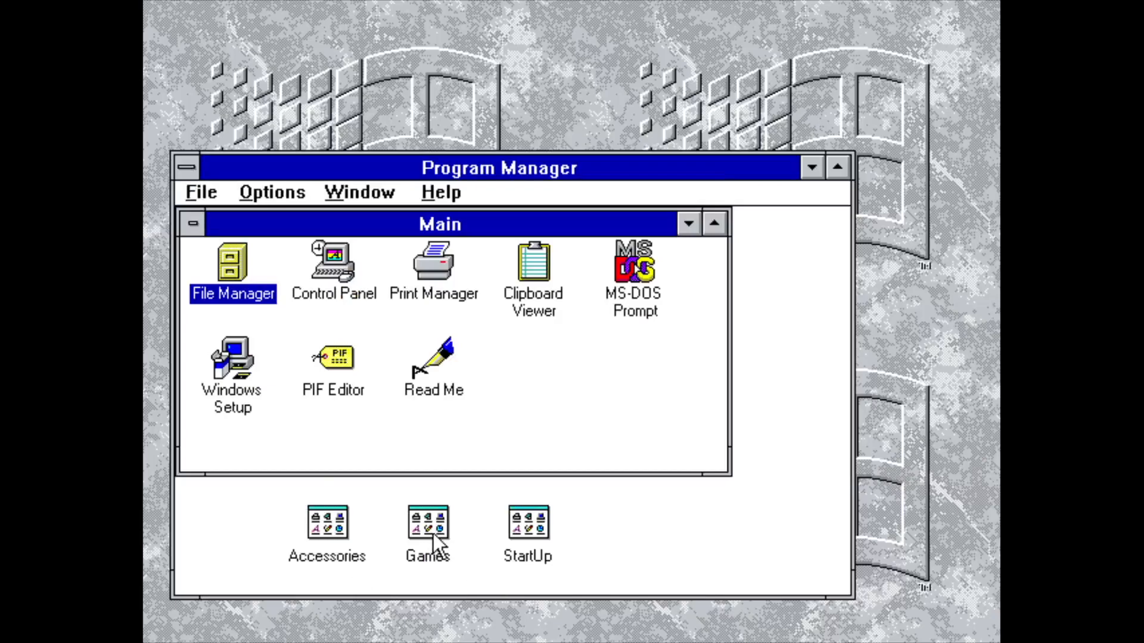
- Launch Solitaire from the Games program group
double_click(427, 522)
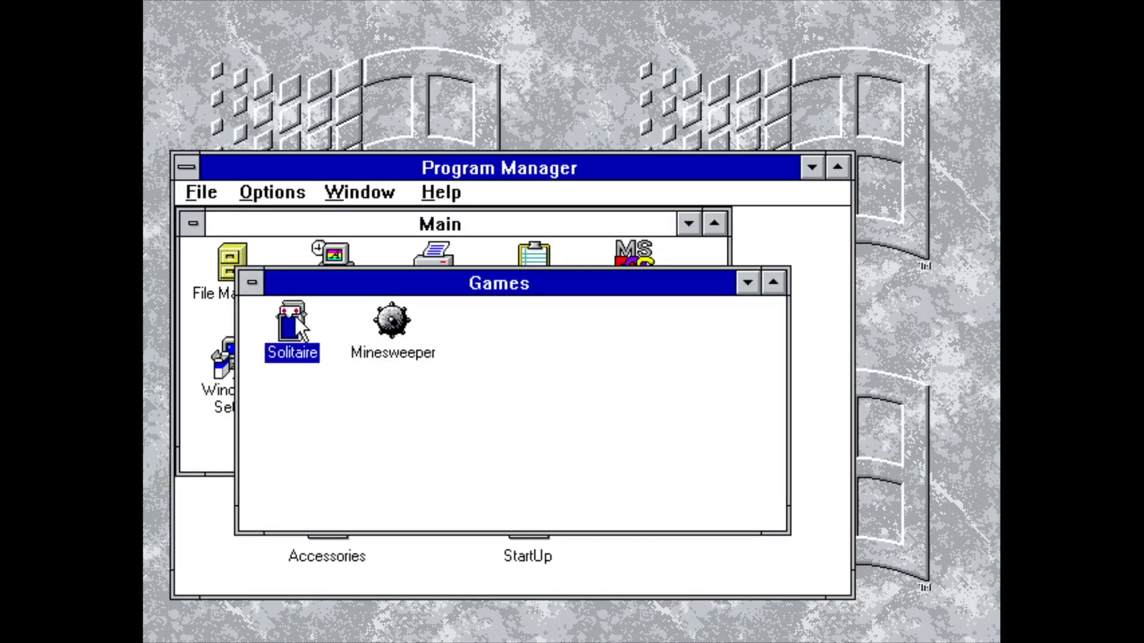
double_click(292, 328)
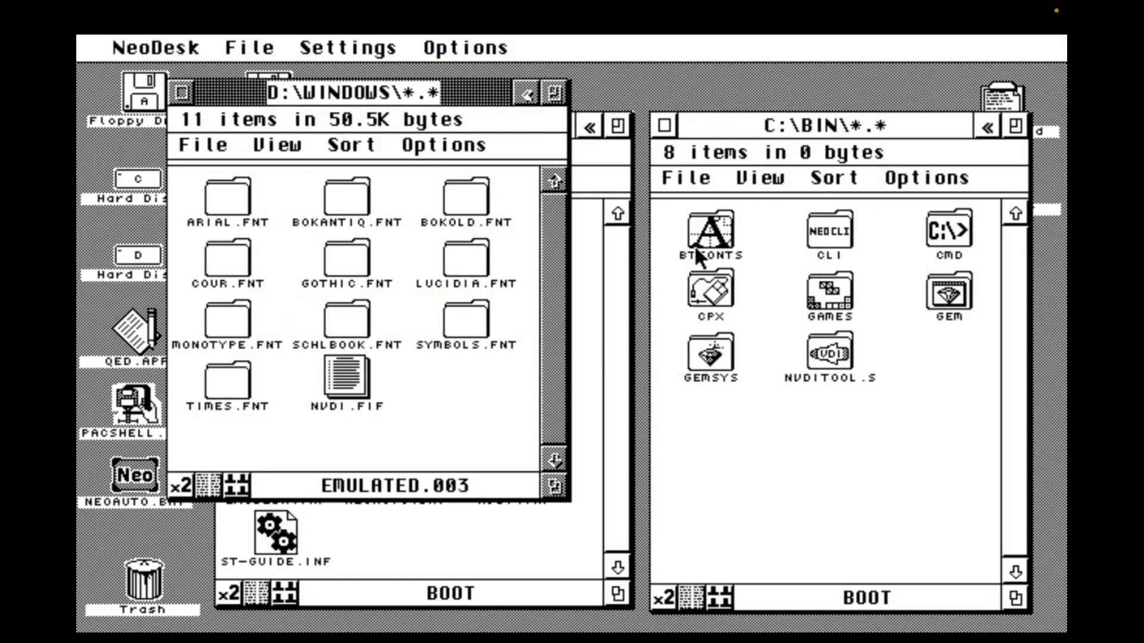
- Copy the .FNT font folders from D:\WINDOWS into C:\BIN\BTFONTS
click(711, 234)
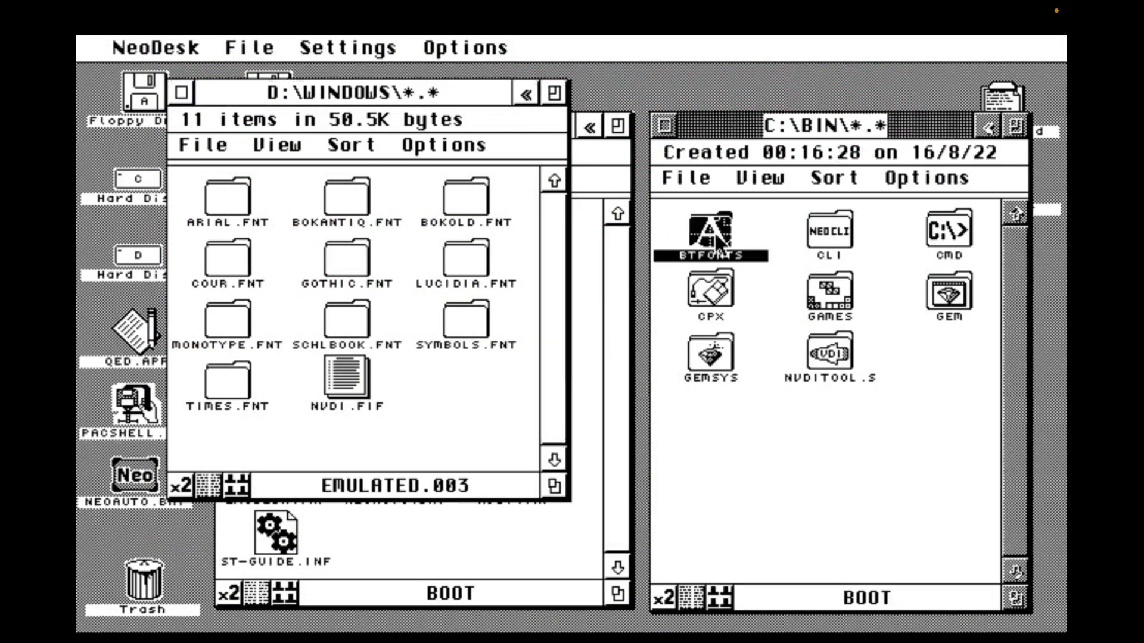
double_click(708, 231)
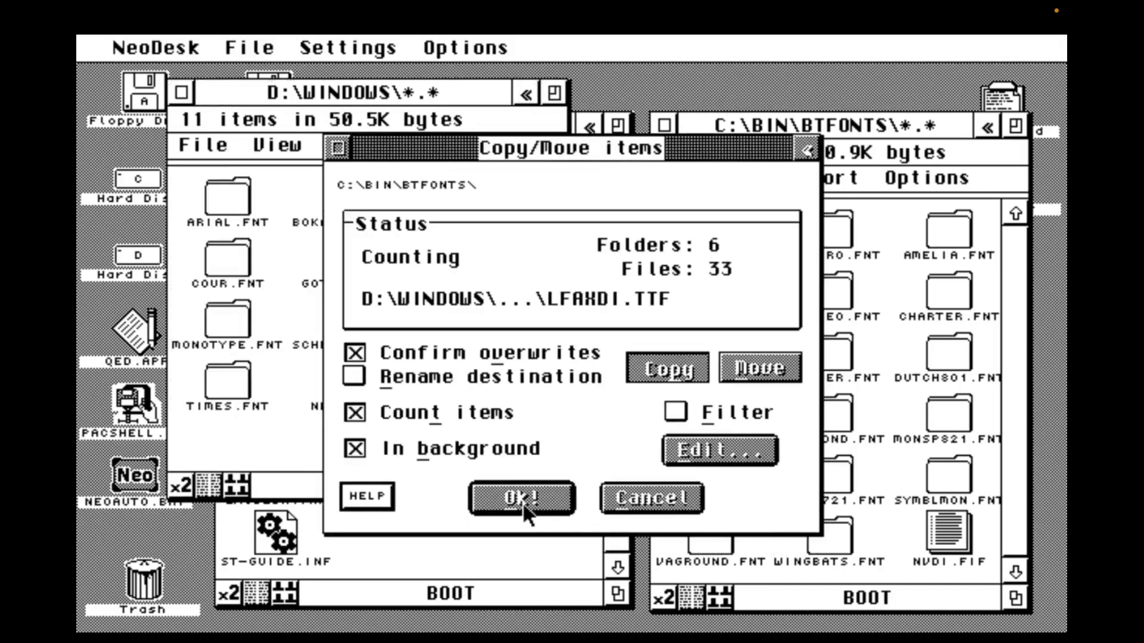
click(520, 498)
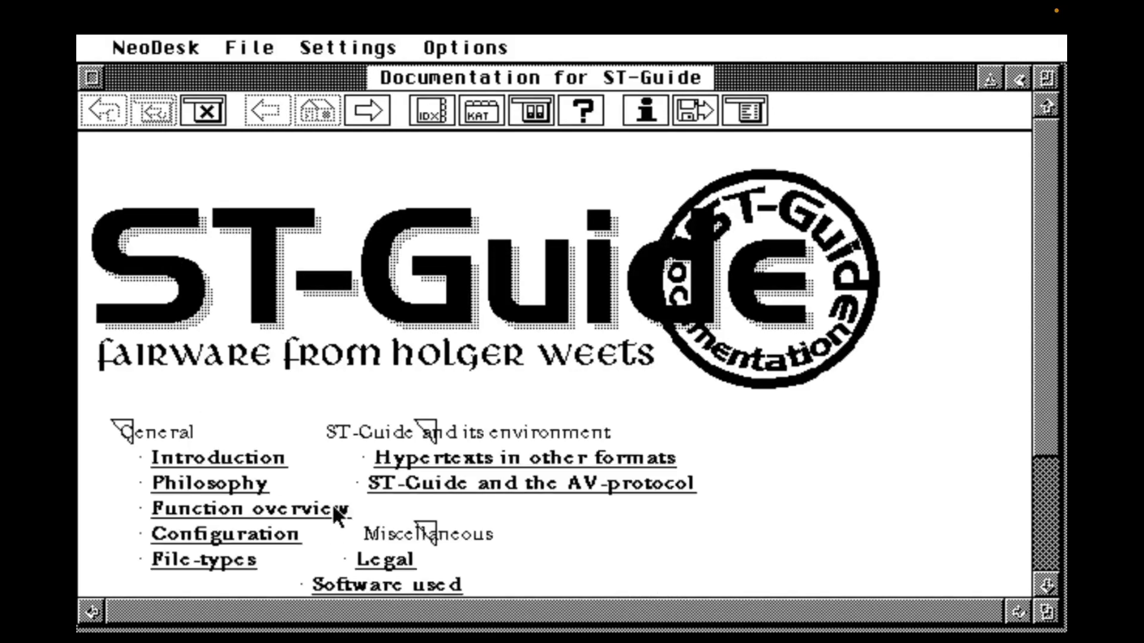
- Display the Function overview page in TrueType Arial Regular 10 pt
click(742, 111)
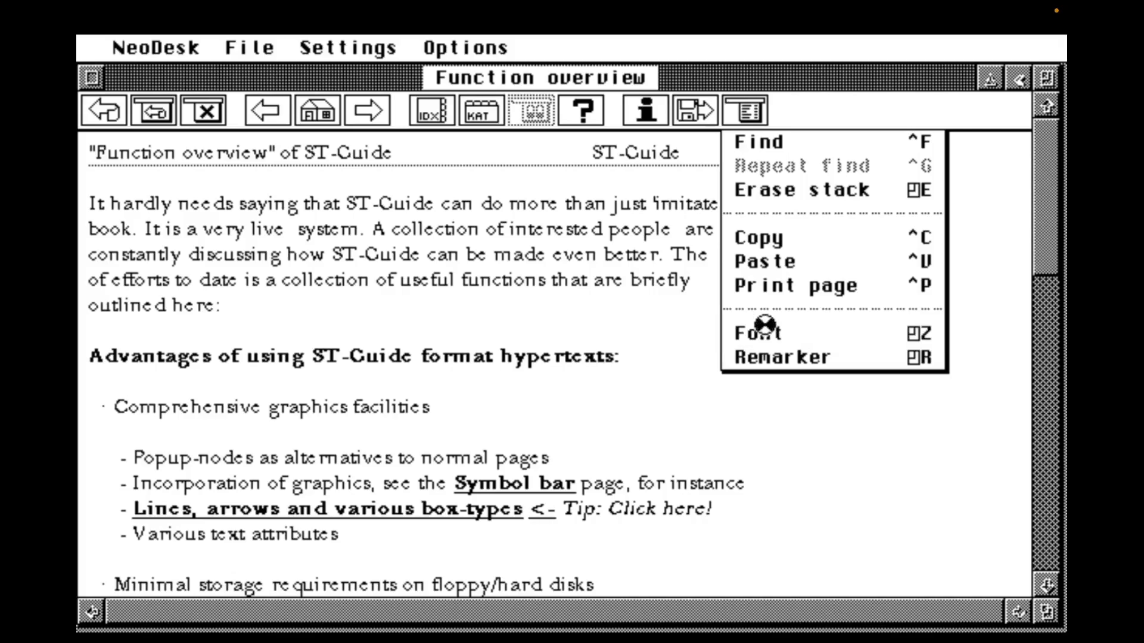
click(756, 332)
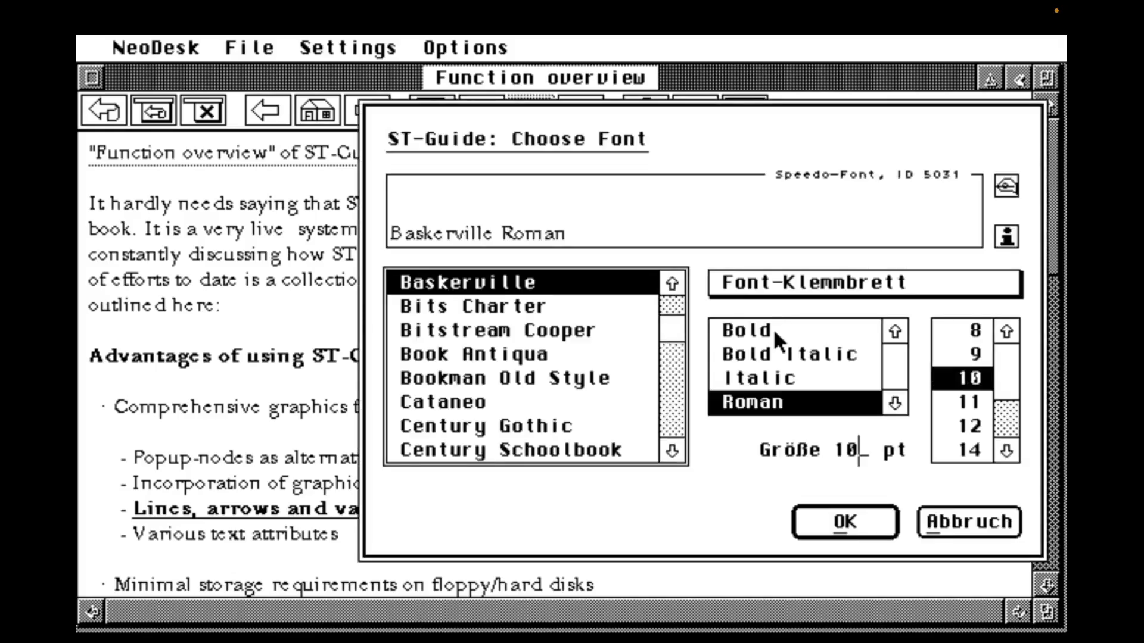
click(672, 303)
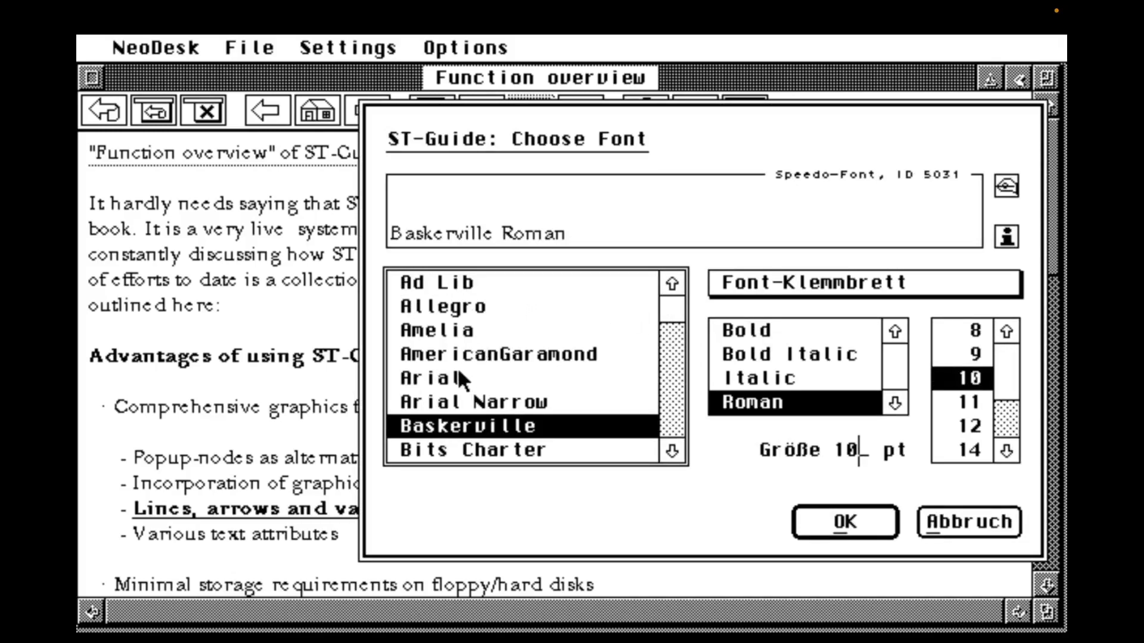
click(437, 378)
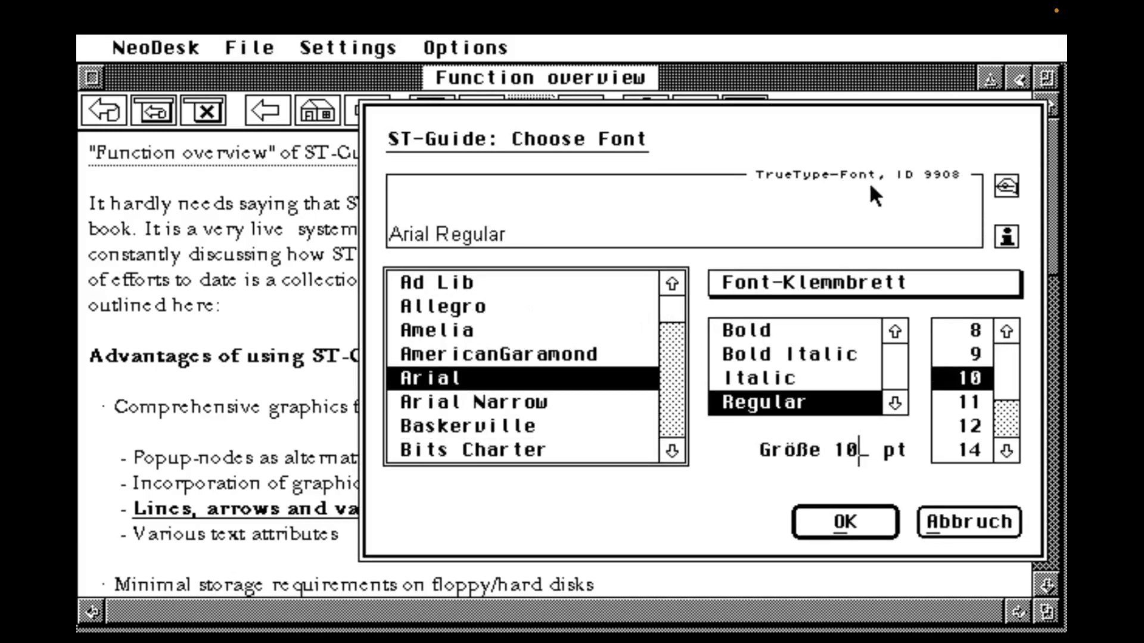
mouse_move(791, 470)
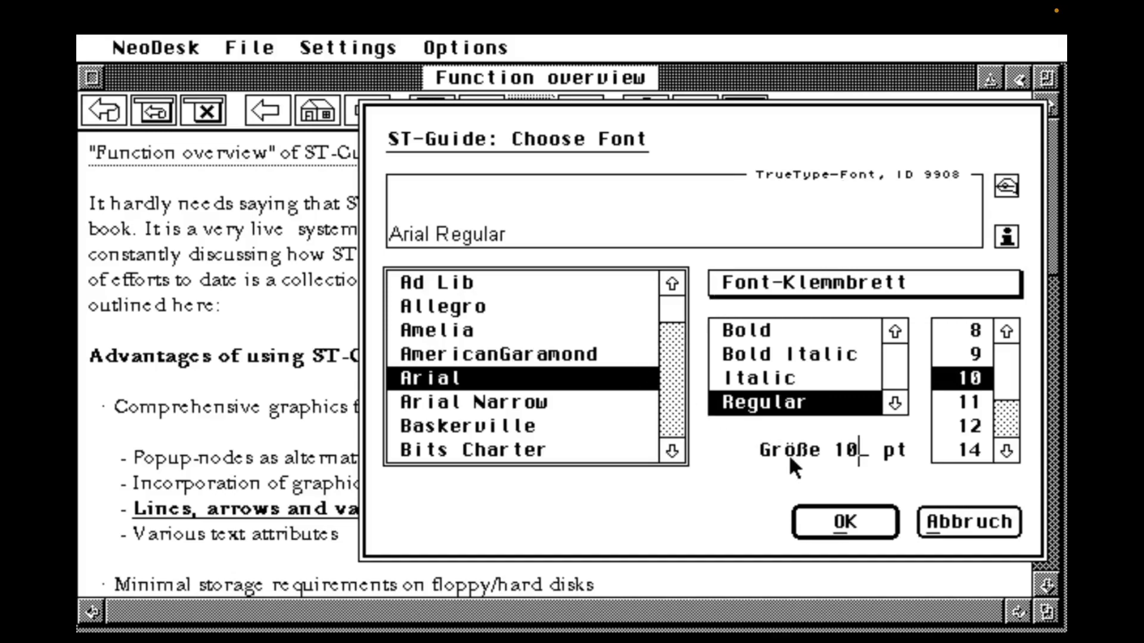
click(844, 521)
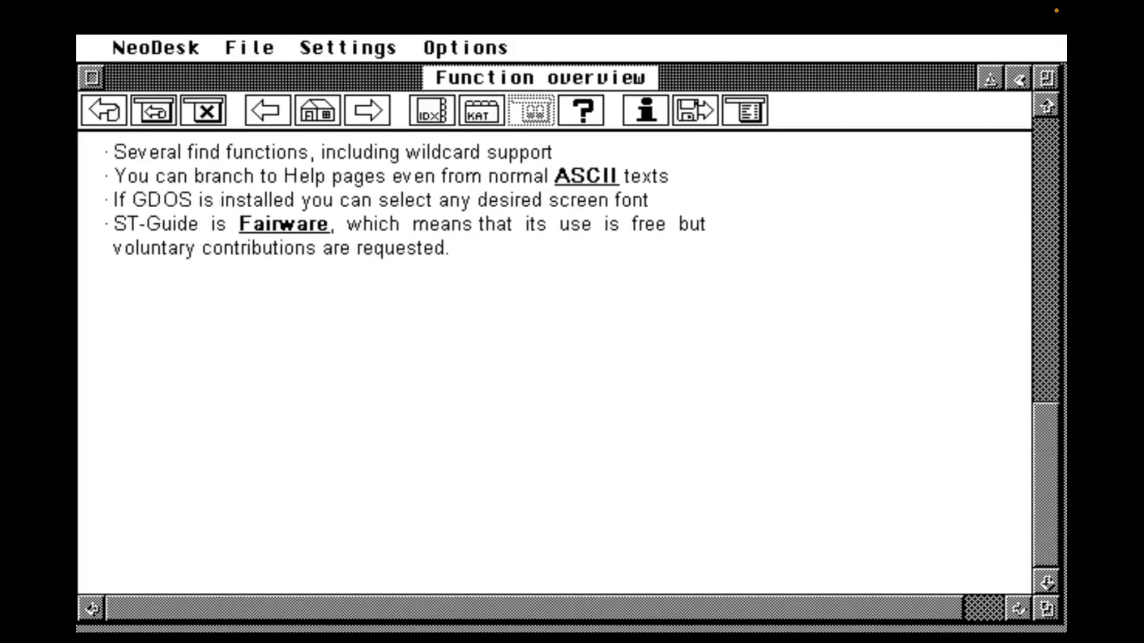
- Scroll to the end of the Function overview page
scroll(down, 3)
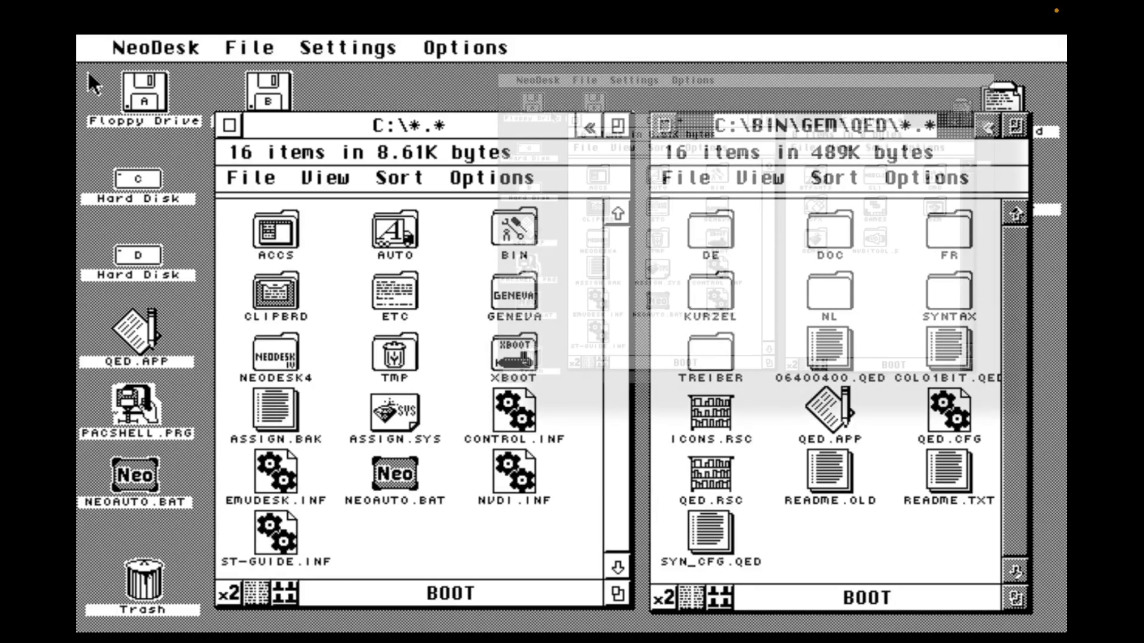
- Relaunch ST-Guide and show the Function overview page in the Speedo font Bits Charter
click(537, 80)
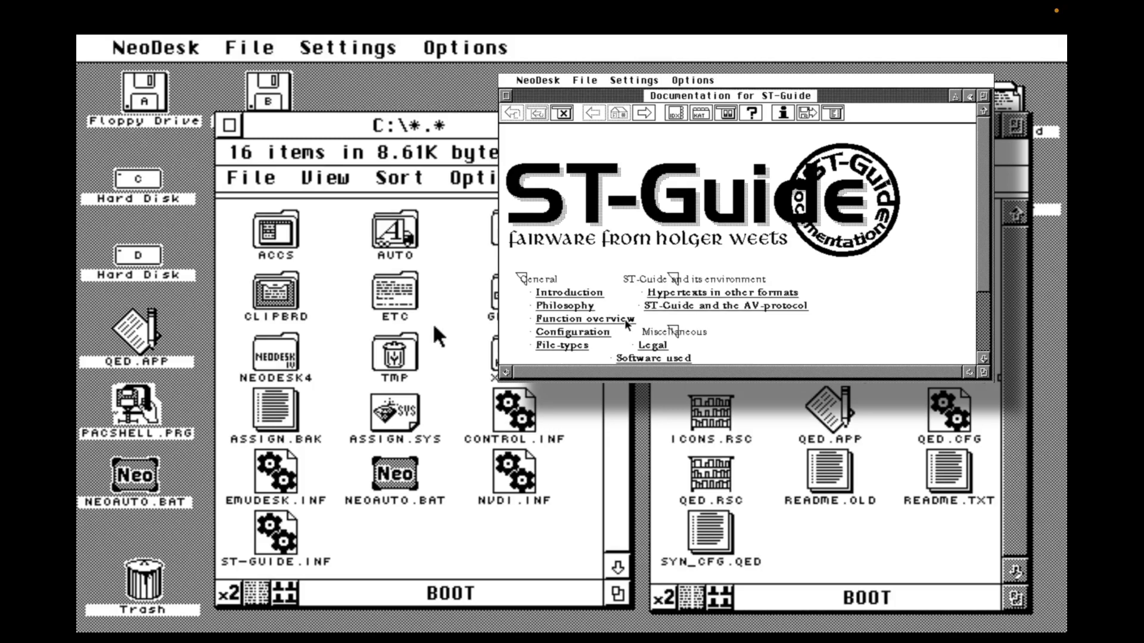
click(587, 318)
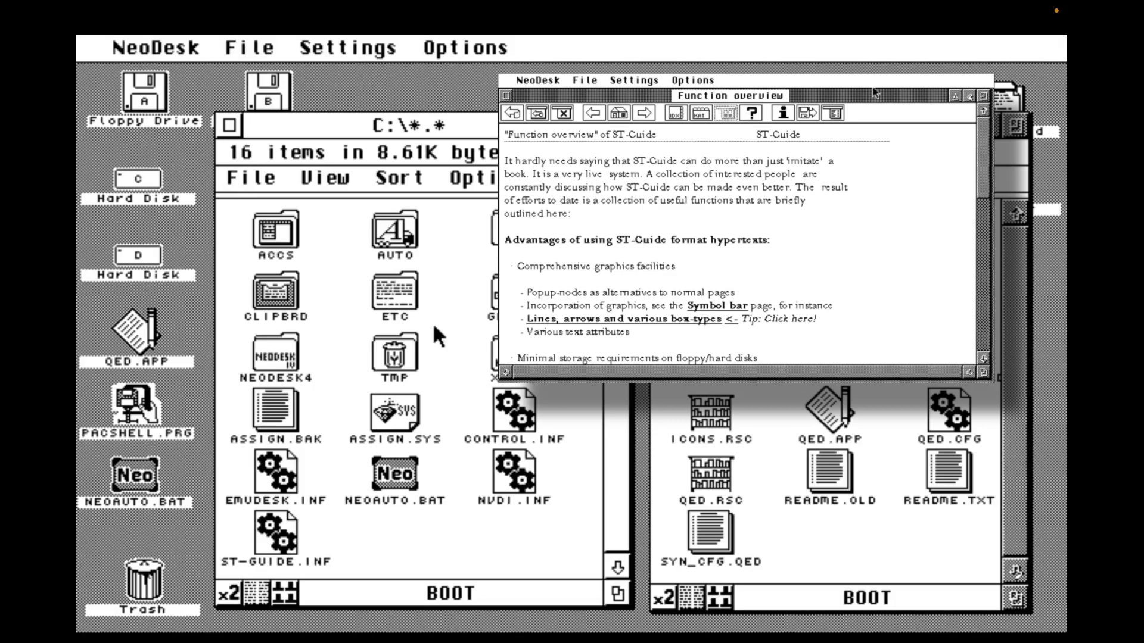
click(834, 113)
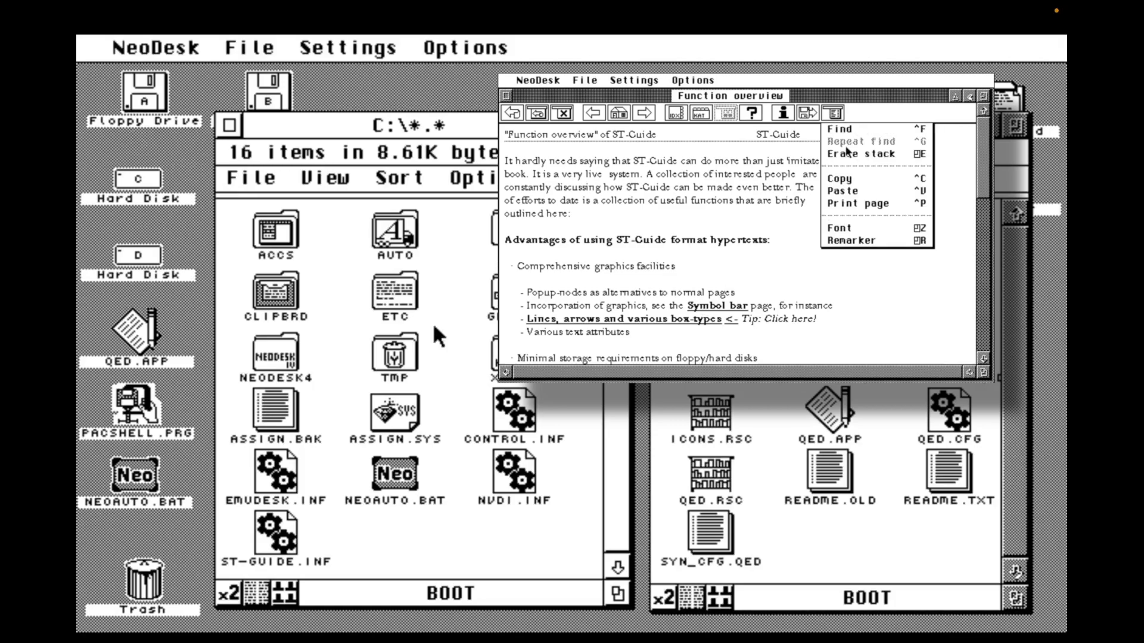
click(839, 228)
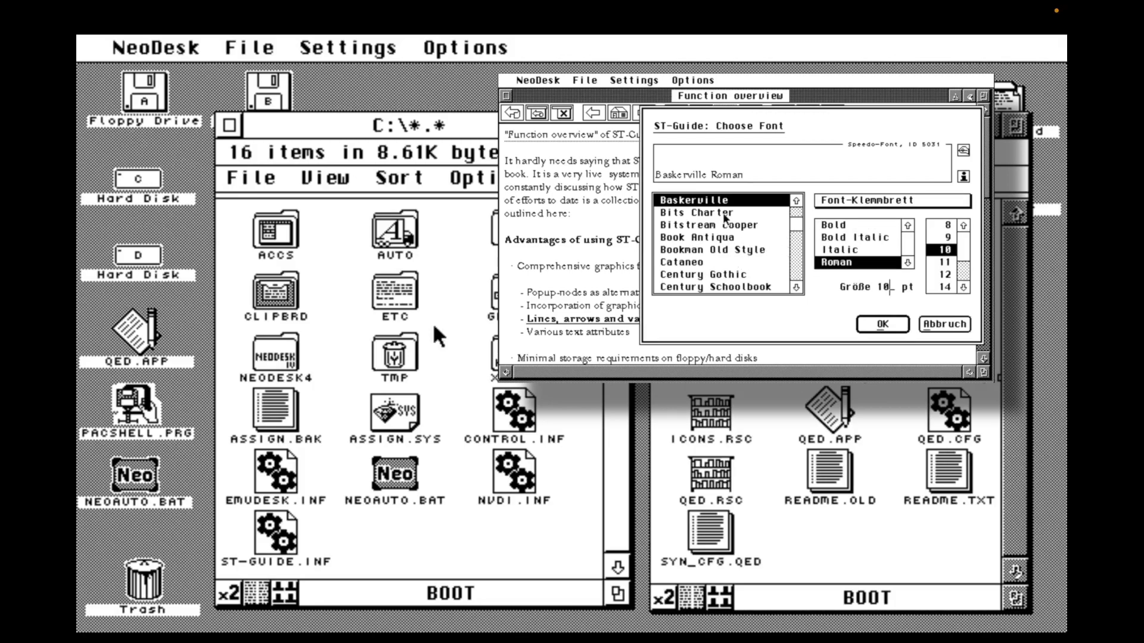
click(704, 212)
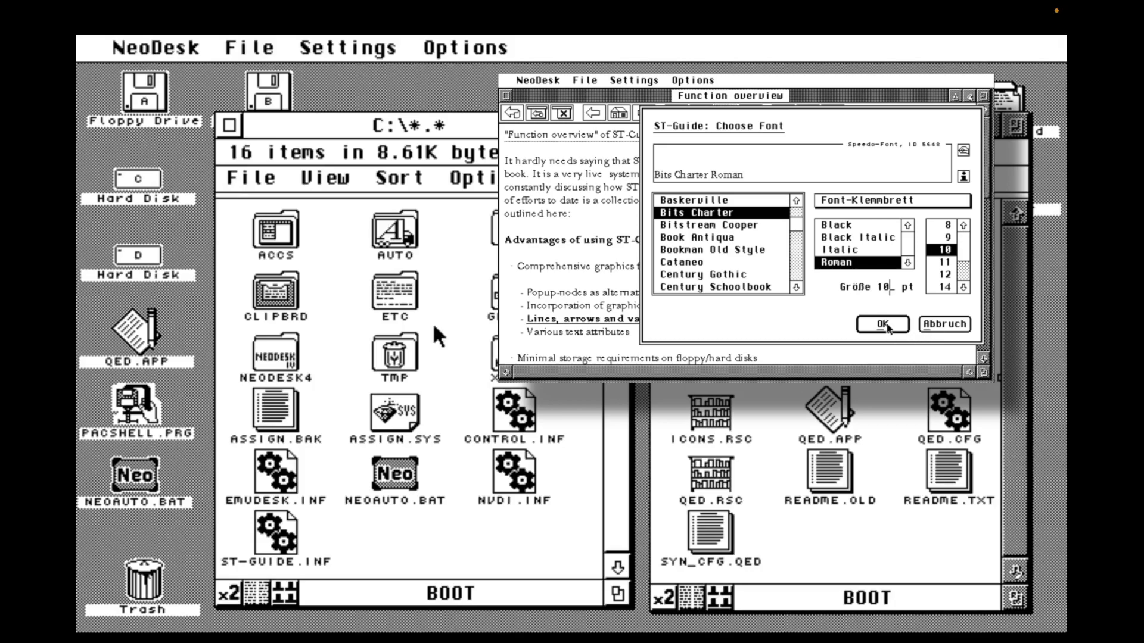
click(881, 324)
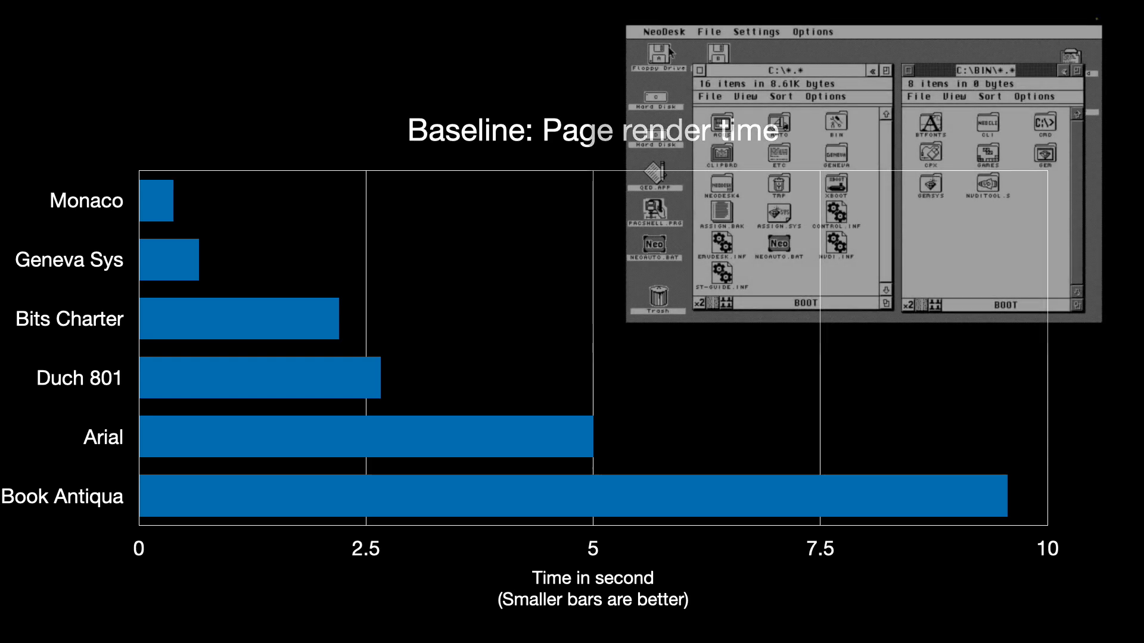
- Set the font cache size to 120 KB in the NeoDesk Control Panel
click(662, 32)
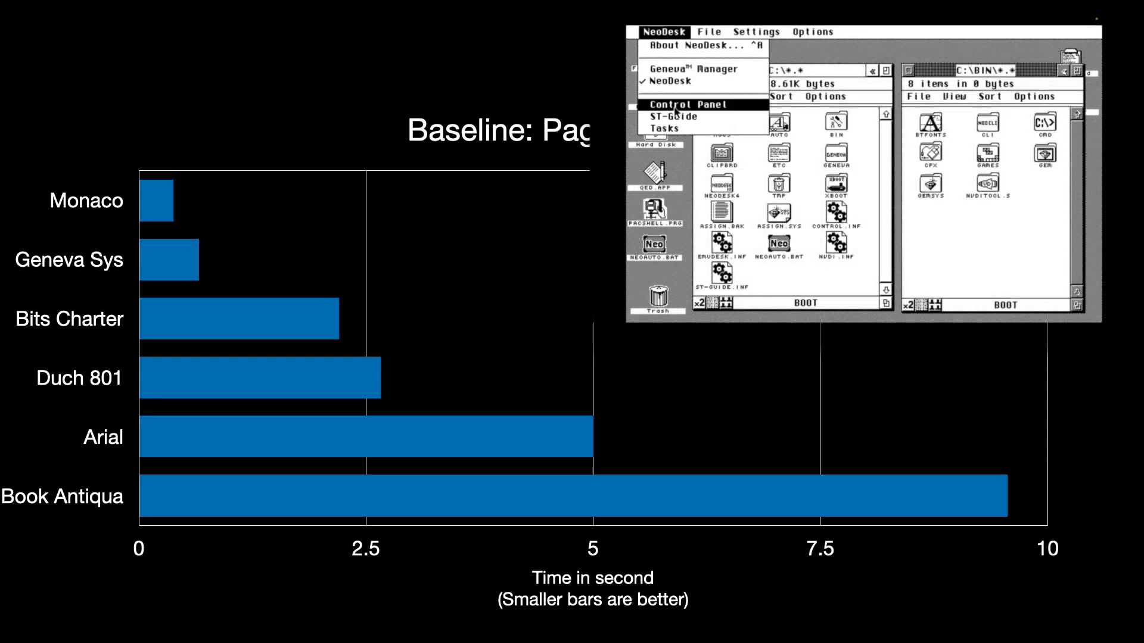
click(681, 104)
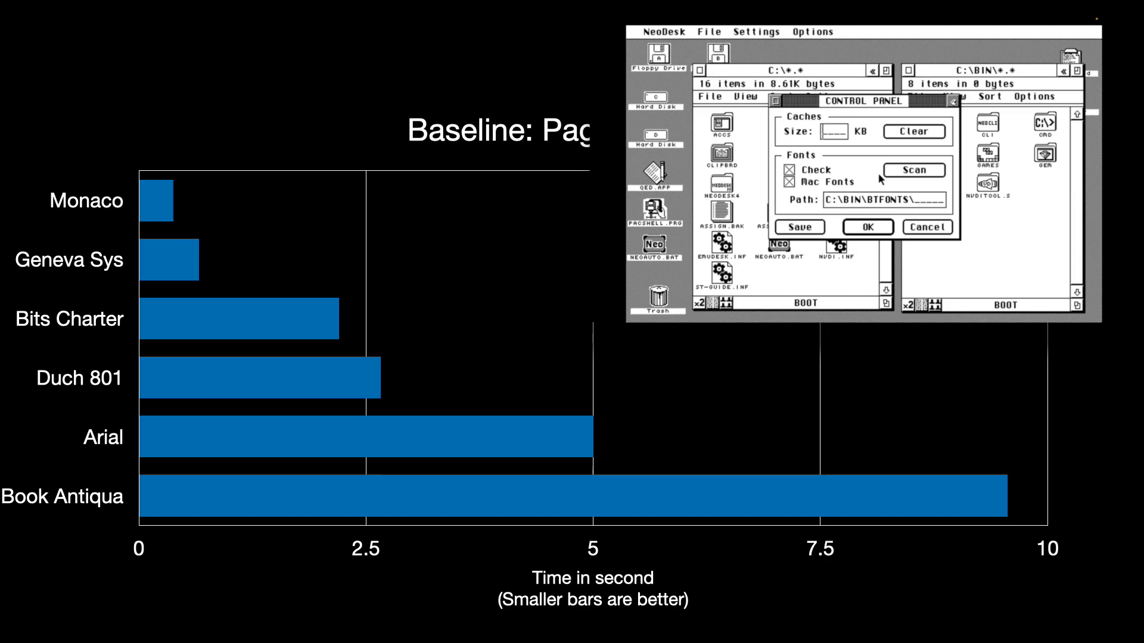
text(120)
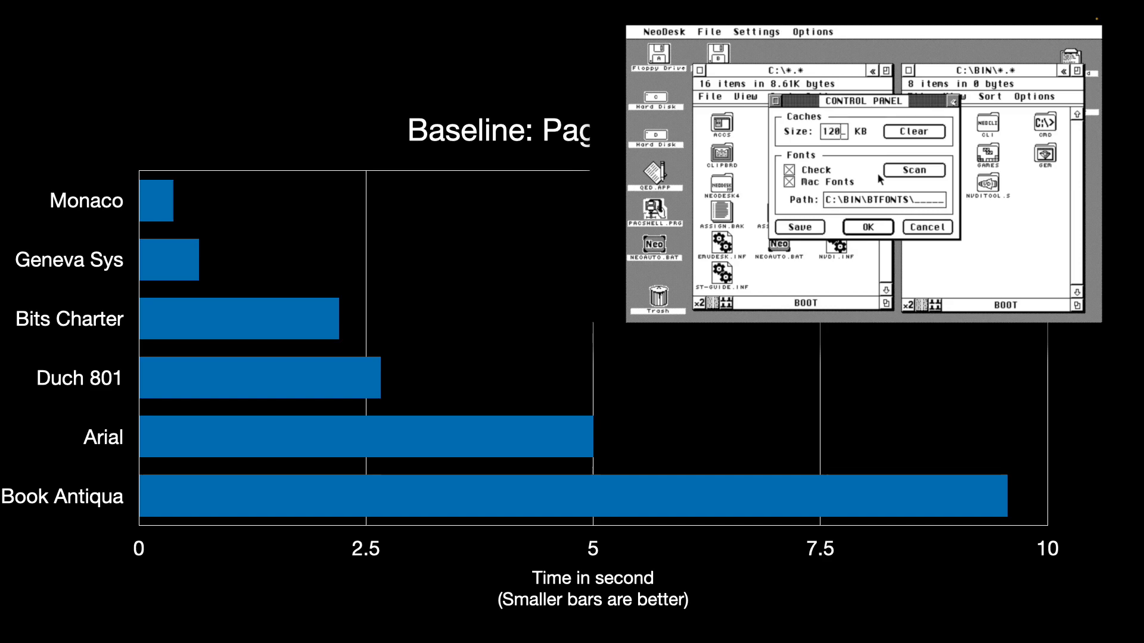